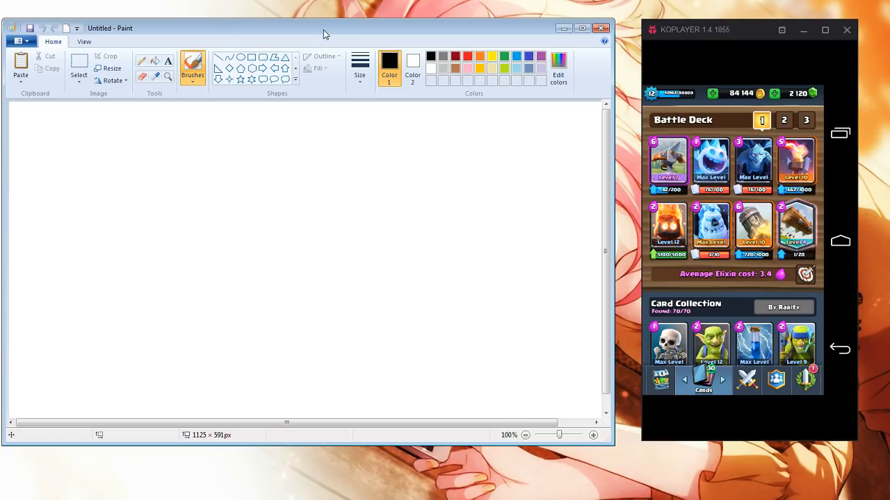
# Inspect the X-Bow card in the deck, viewing its details and dismissing its options several times
pyautogui.click(667, 164)
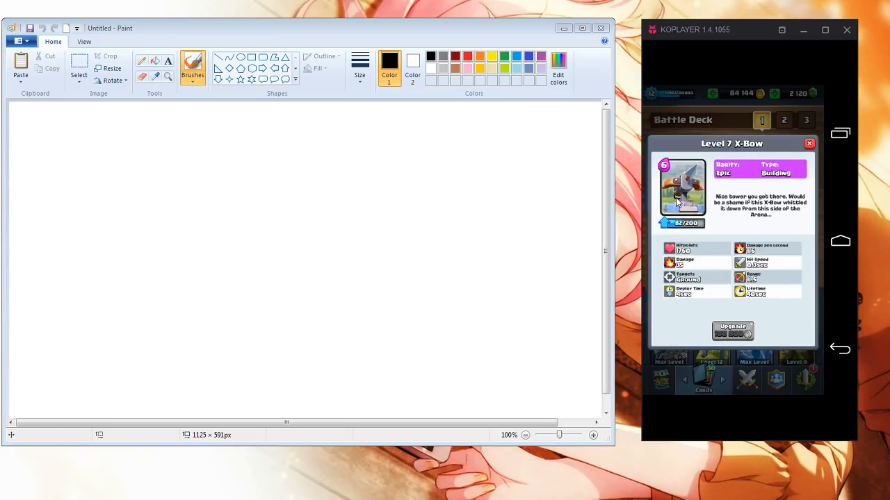
pyautogui.click(809, 143)
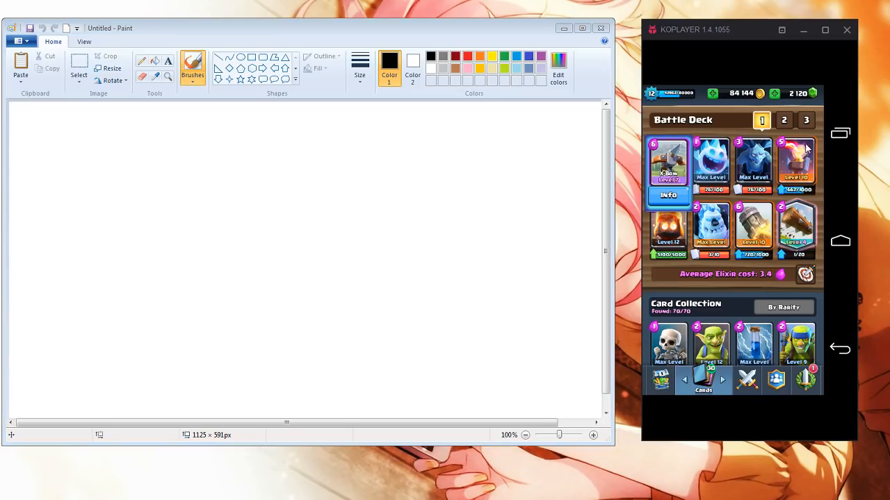
pyautogui.click(667, 164)
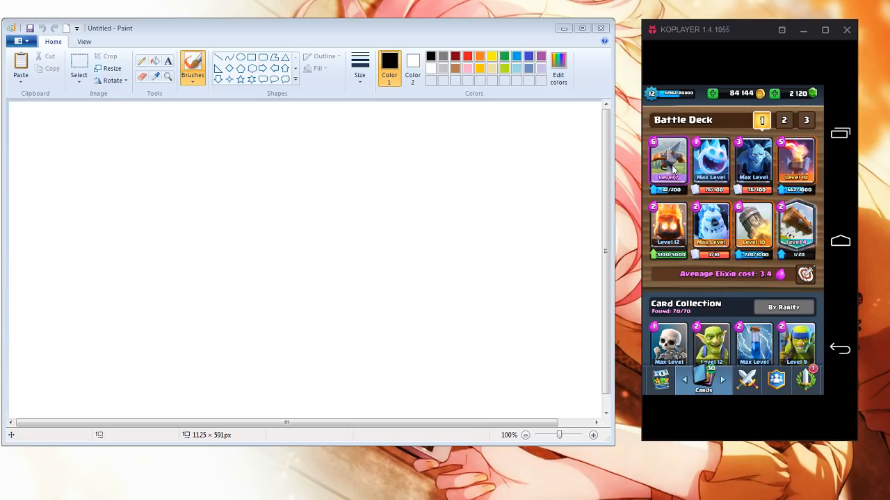
pyautogui.click(667, 164)
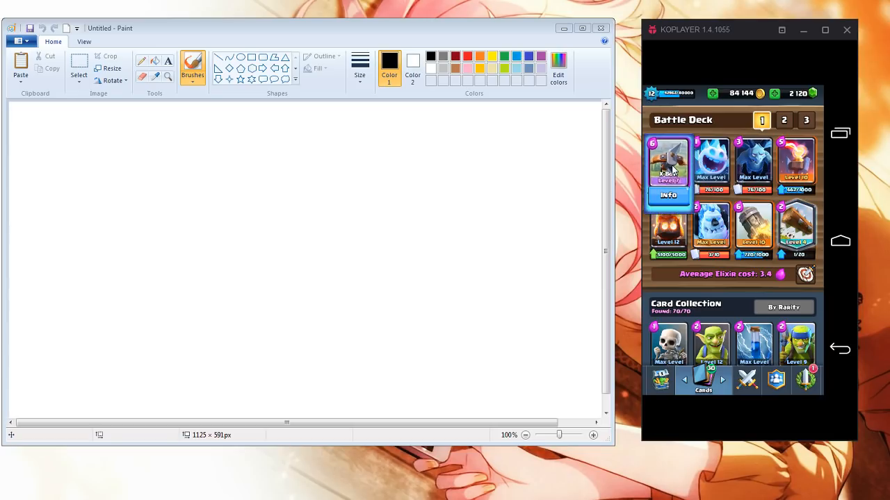
pyautogui.click(668, 164)
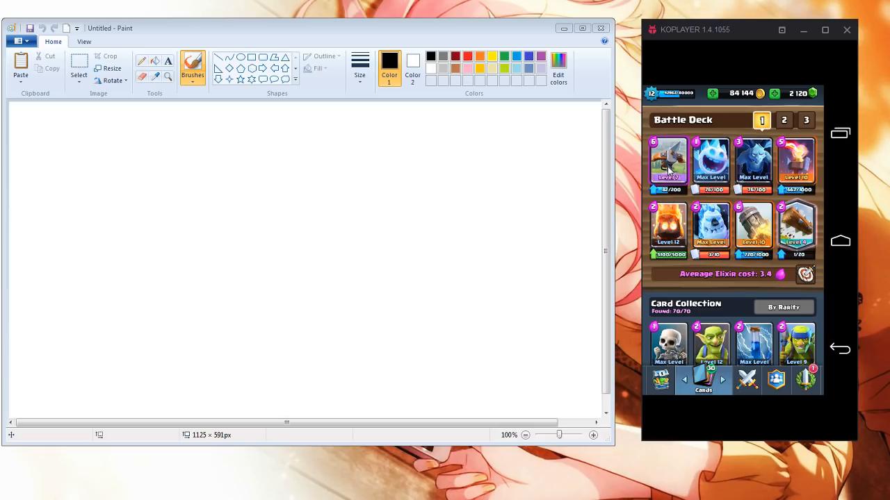
pyautogui.moveTo(679, 164)
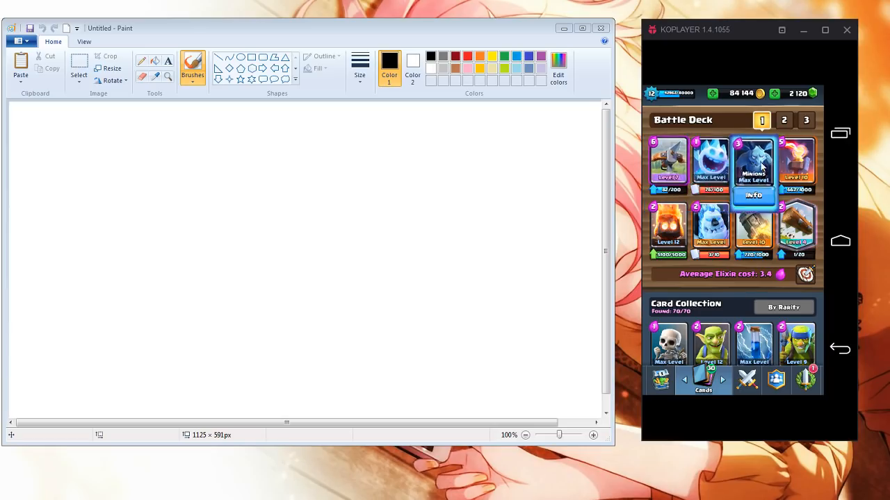
pyautogui.click(667, 164)
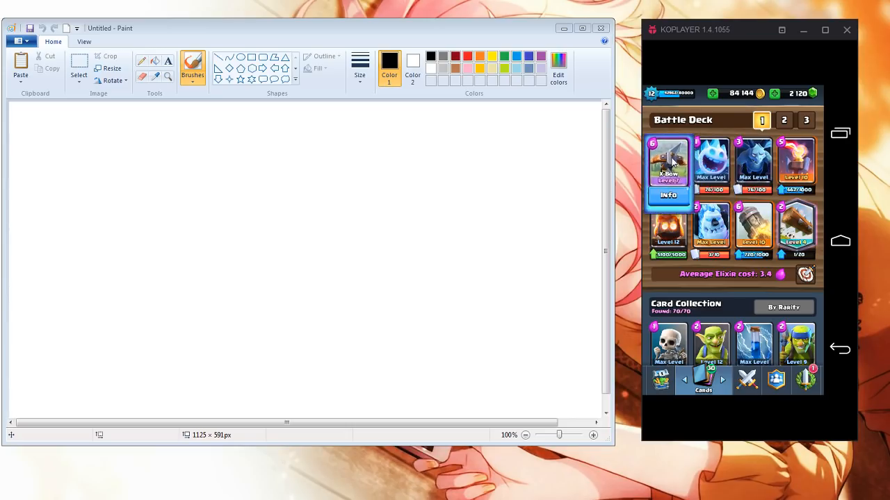
pyautogui.click(667, 164)
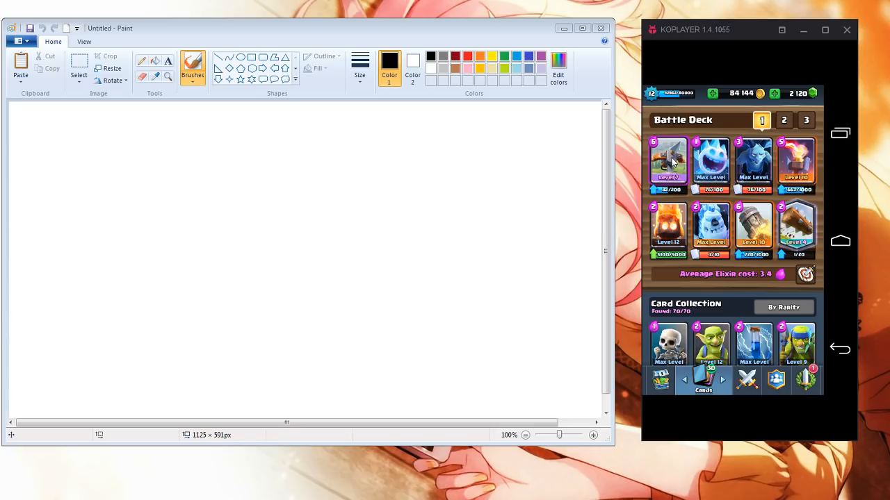
# Close the Elixir Collector details, then view the Ice Golem and Minions card details and dismiss them
pyautogui.scroll(-3)
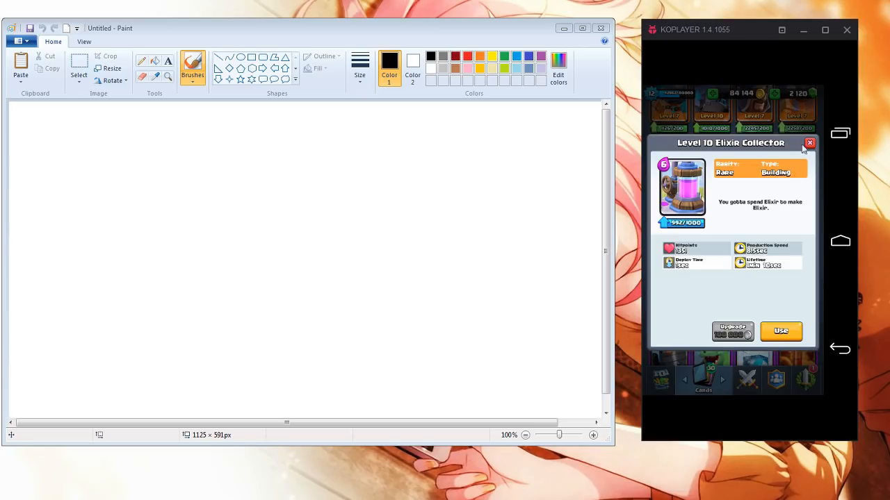
pyautogui.click(809, 142)
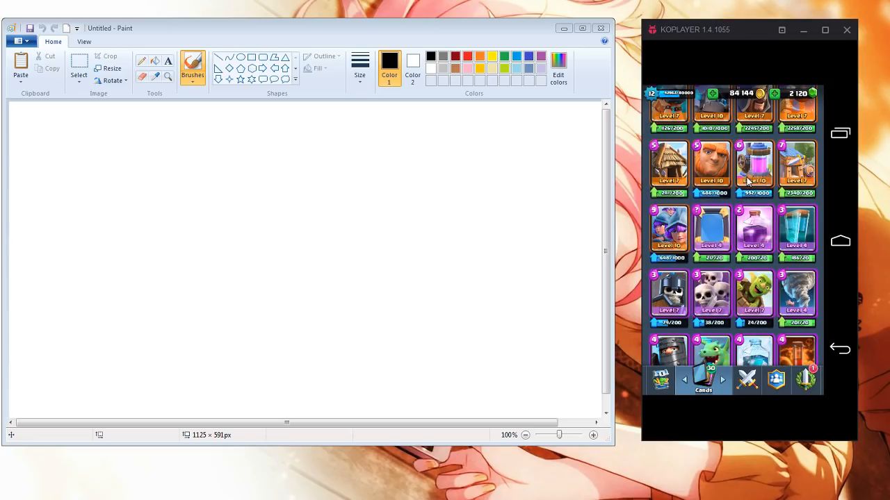
pyautogui.scroll(3)
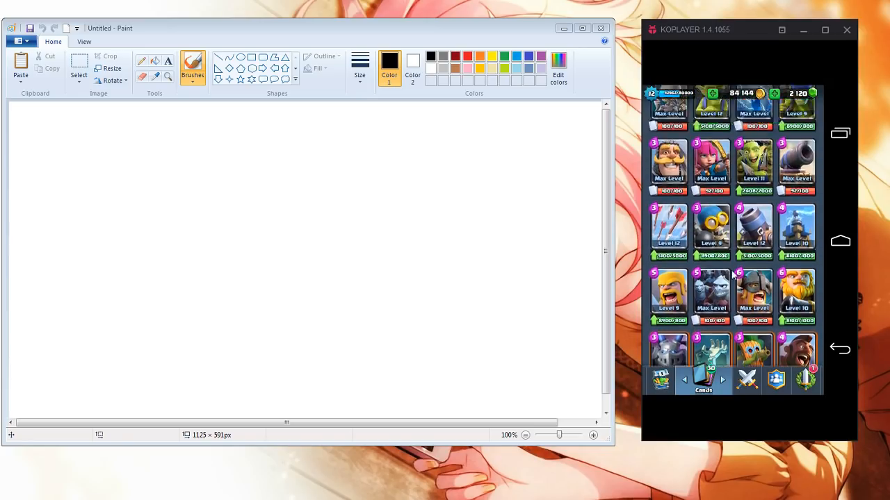
pyautogui.click(701, 378)
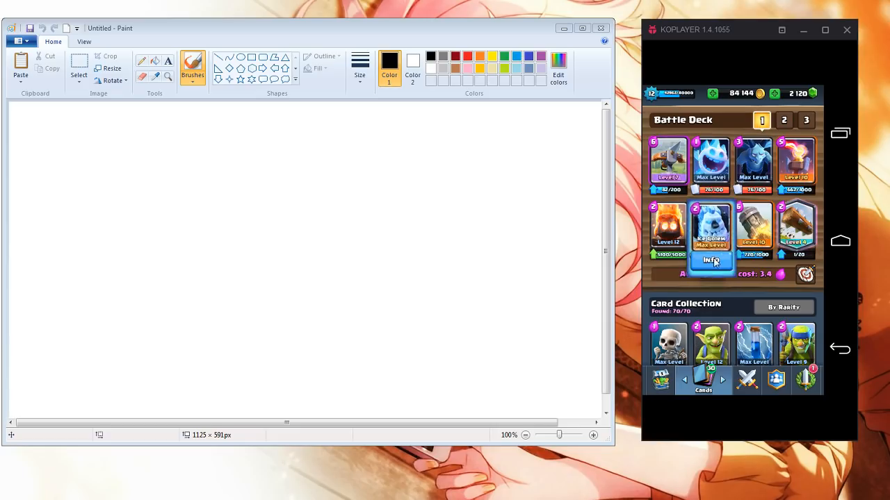
pyautogui.click(710, 260)
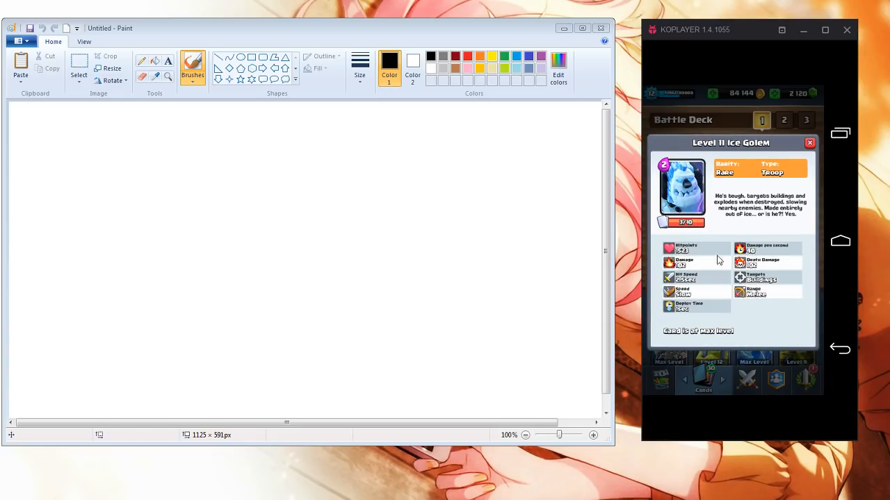
pyautogui.click(809, 142)
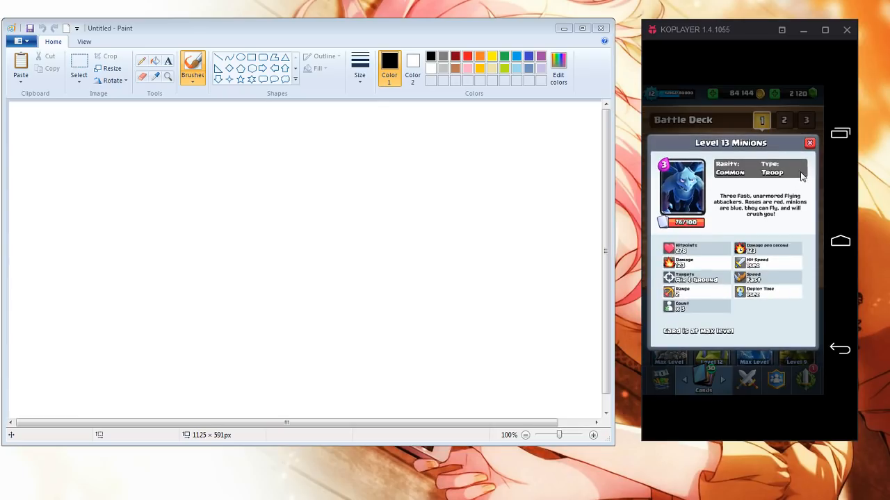
pyautogui.click(808, 141)
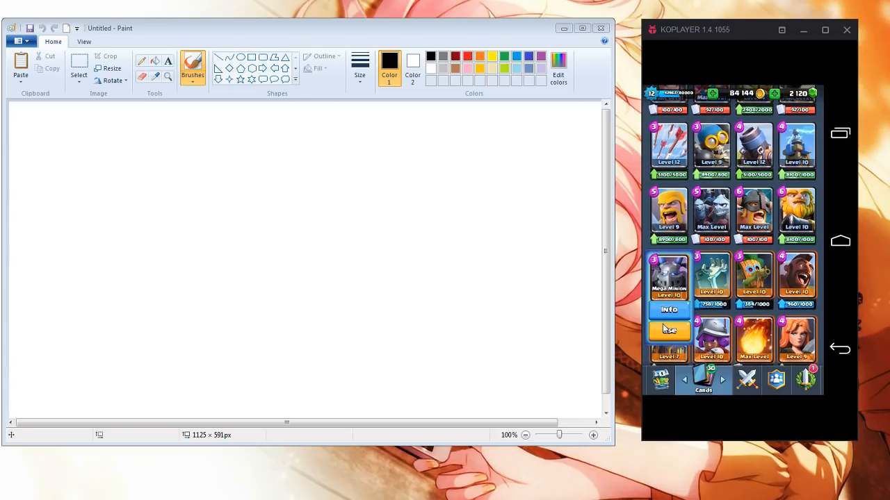
pyautogui.click(704, 378)
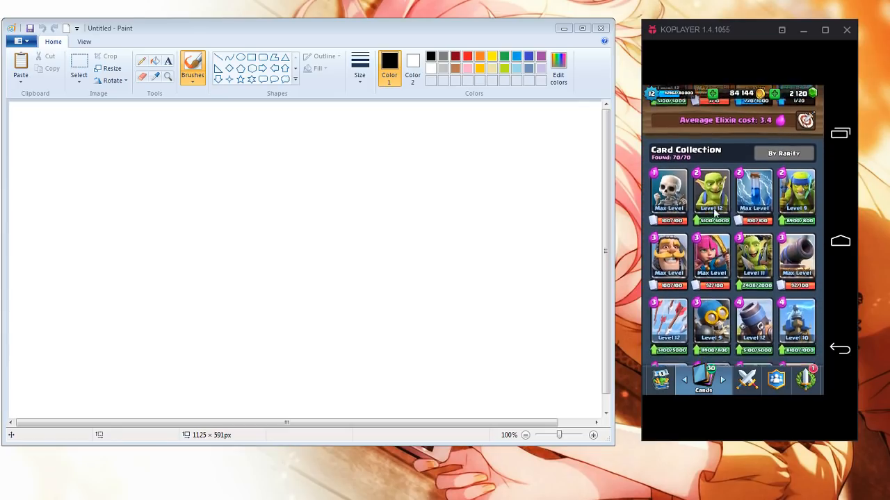
# Scroll through the card collection past Skeletons, return to the Battle Deck and deselect Ice Golem
pyautogui.scroll(-3)
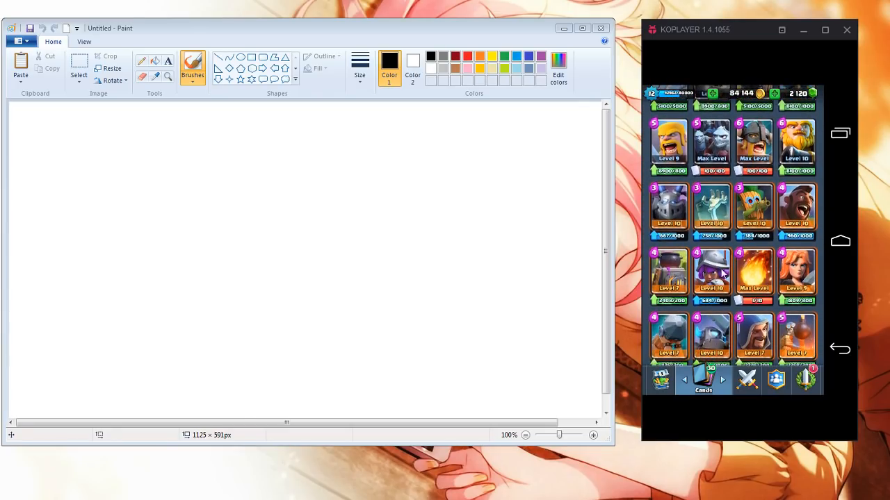
pyautogui.scroll(3)
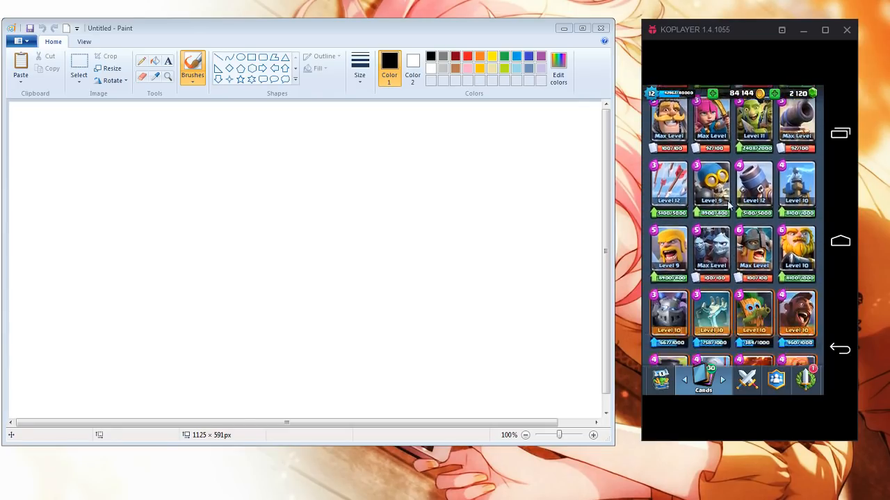
pyautogui.scroll(-3)
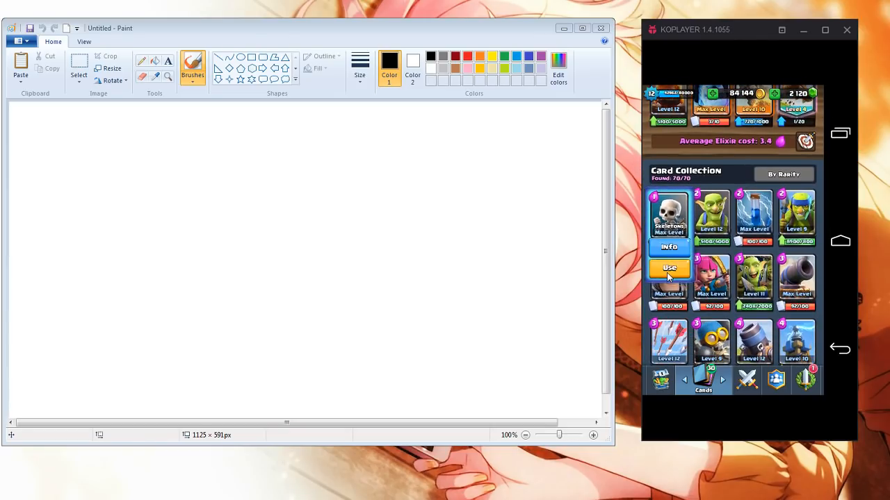
pyautogui.click(669, 269)
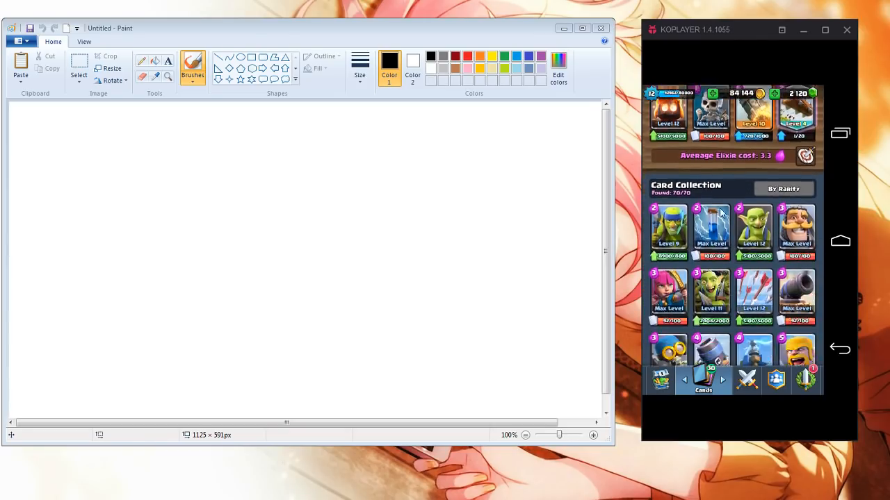
pyautogui.scroll(-3)
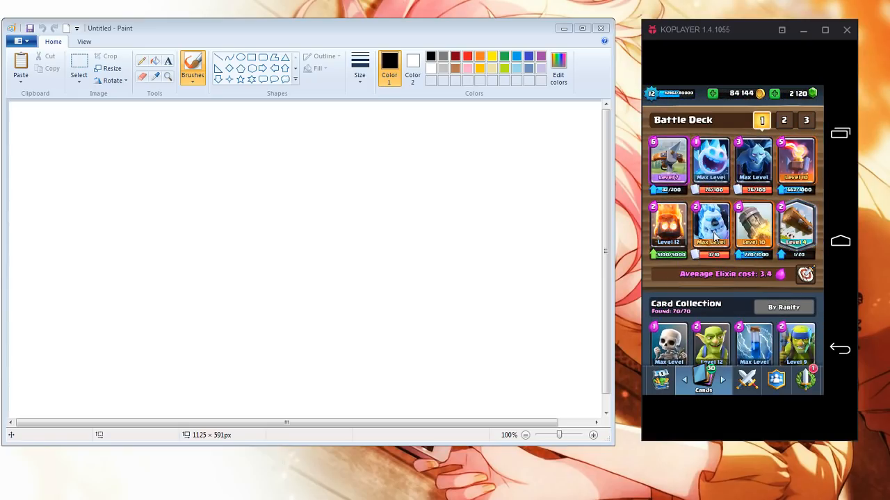
pyautogui.click(710, 229)
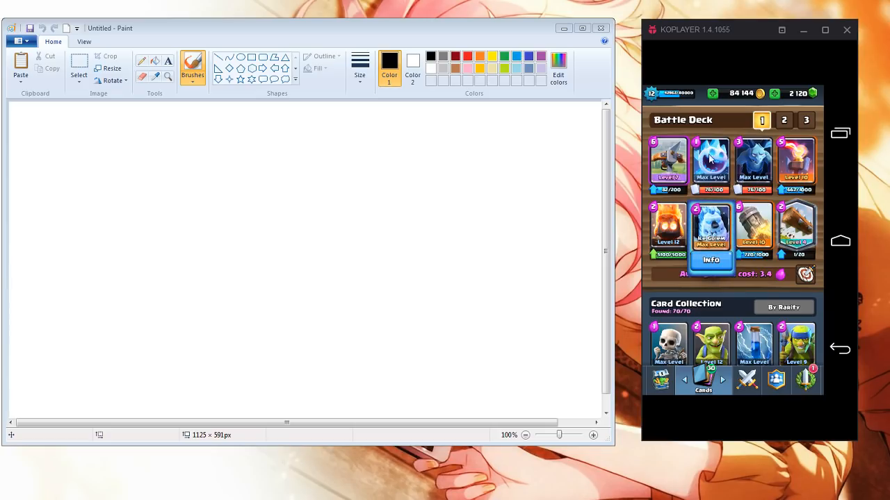
pyautogui.click(710, 164)
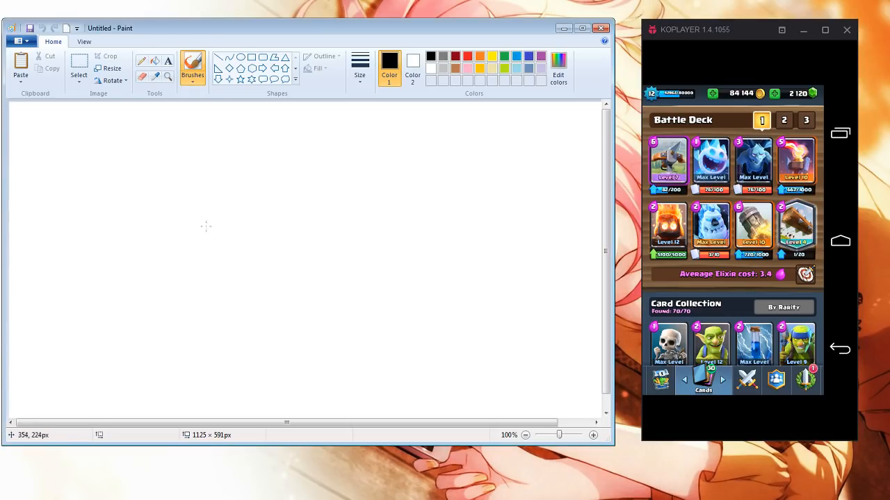
# Freehand the arena rectangle, river line, bridge ticks, tower spots and an oval near the bottom centre
pyautogui.moveTo(100, 132); pyautogui.dragTo(448, 372)
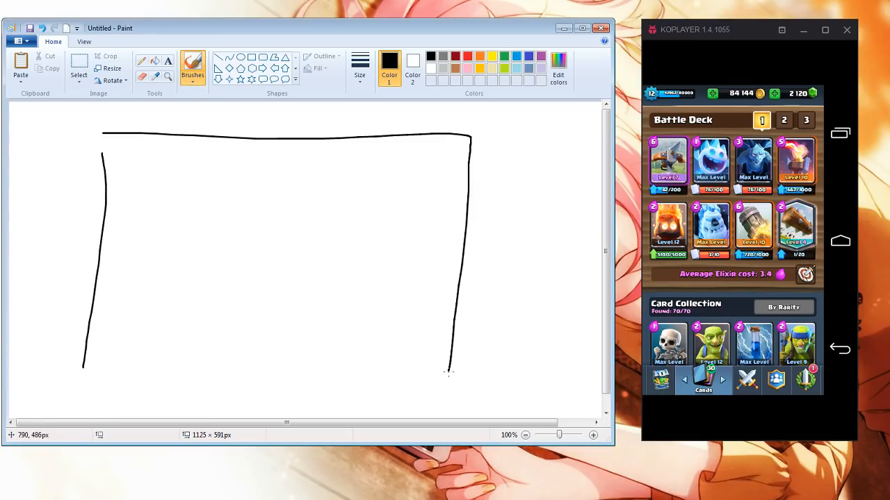
pyautogui.moveTo(128, 226); pyautogui.dragTo(486, 224)
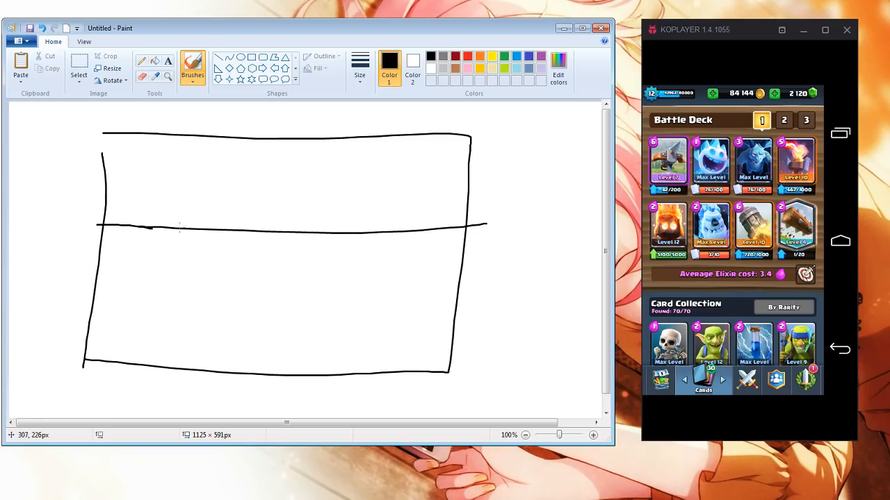
pyautogui.moveTo(172, 206); pyautogui.dragTo(169, 256)
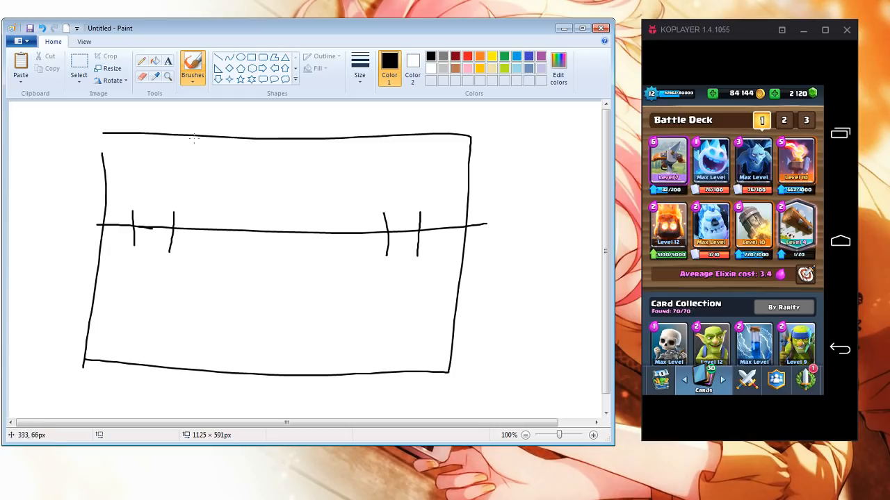
pyautogui.moveTo(111, 142); pyautogui.dragTo(150, 139)
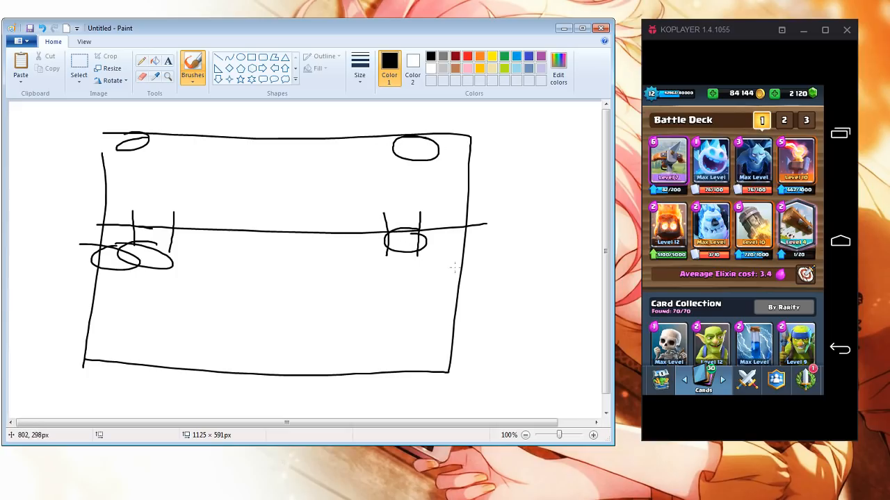
pyautogui.moveTo(420, 247); pyautogui.dragTo(452, 267)
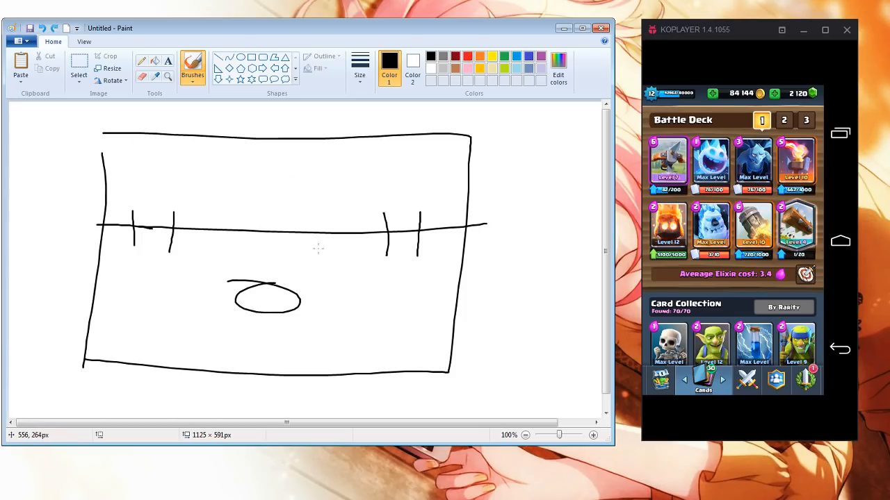
# Undo the last brush stroke to remove the oval from the arena sketch
pyautogui.press('ctrl+z')
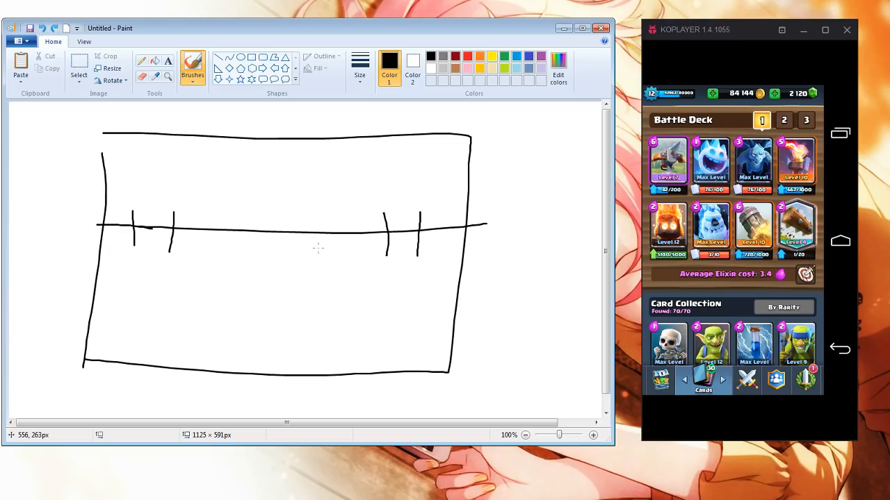
pyautogui.moveTo(11, 191)
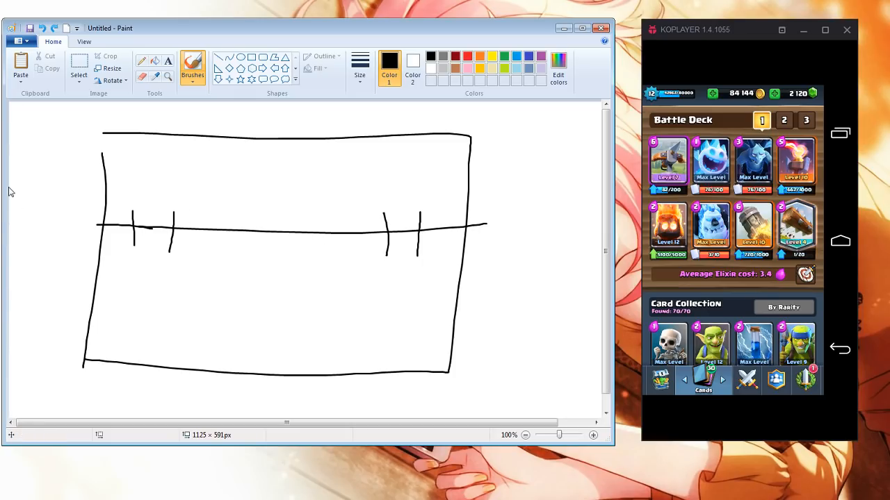
pyautogui.moveTo(406, 139); pyautogui.dragTo(403, 253)
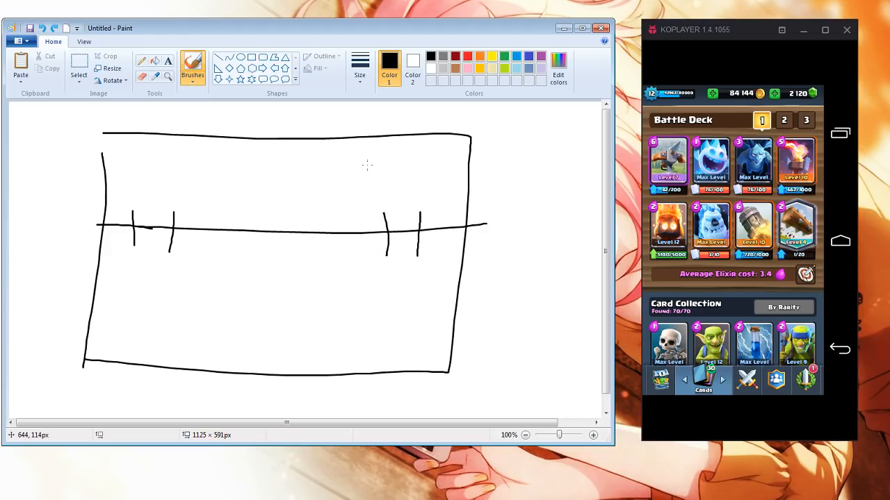
pyautogui.moveTo(272, 171)
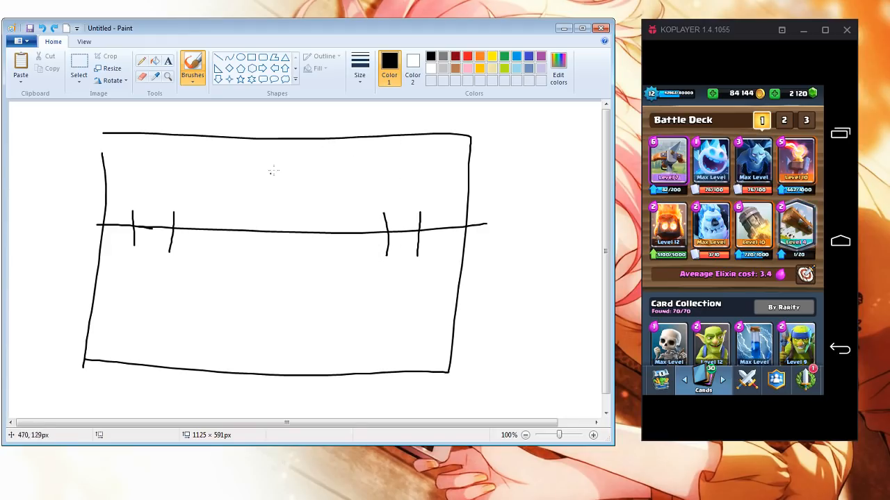
pyautogui.moveTo(223, 211)
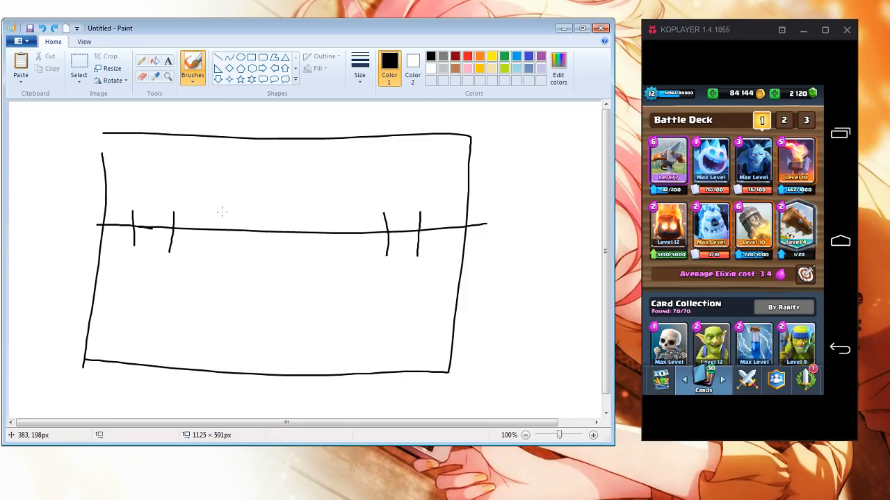
pyautogui.moveTo(434, 291)
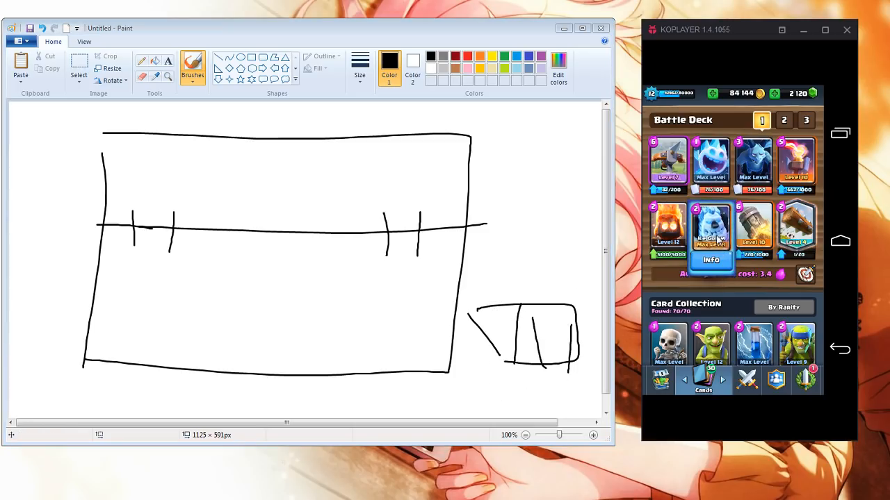
pyautogui.click(712, 230)
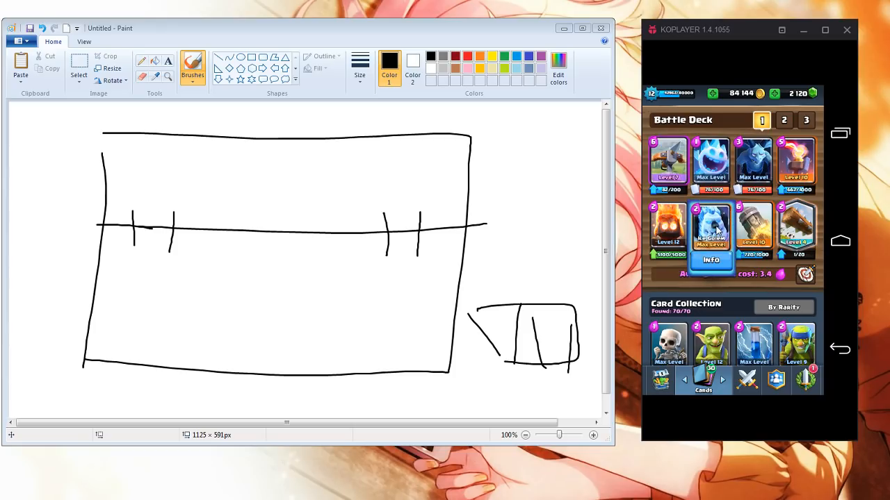
pyautogui.click(712, 228)
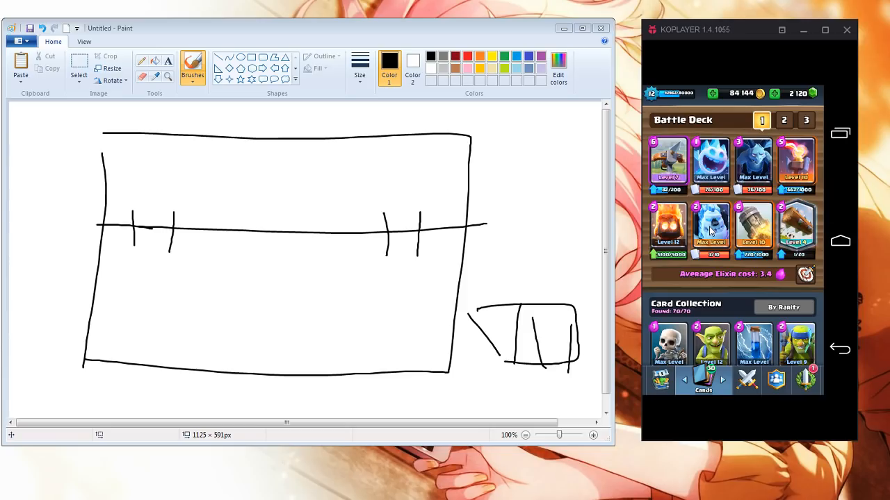
pyautogui.moveTo(710, 234)
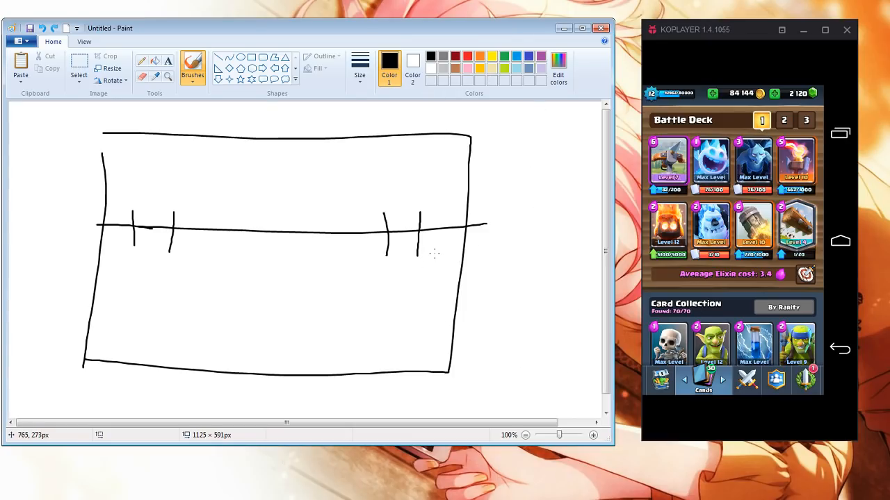
pyautogui.moveTo(358, 261); pyautogui.dragTo(456, 261)
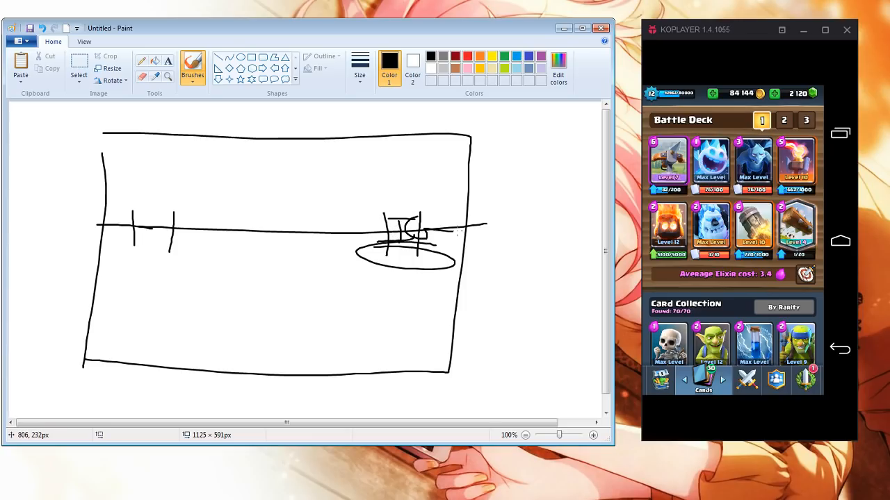
pyautogui.moveTo(422, 173); pyautogui.dragTo(422, 208)
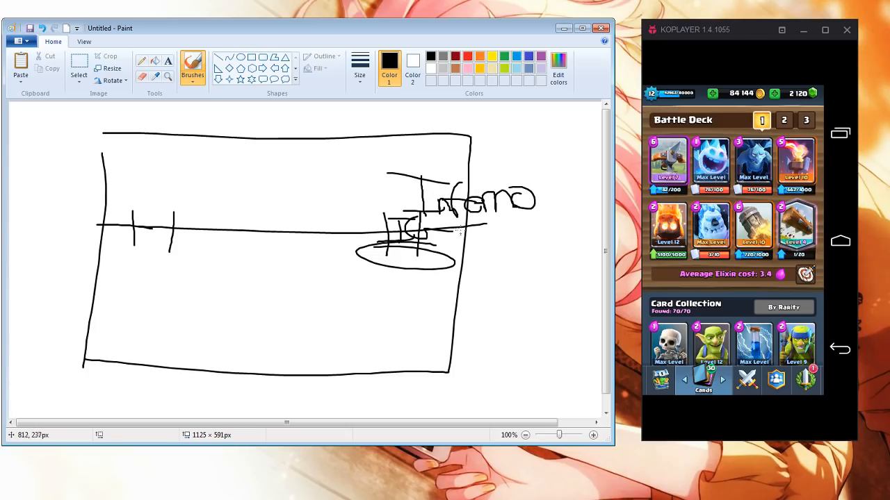
pyautogui.moveTo(458, 216); pyautogui.dragTo(507, 250)
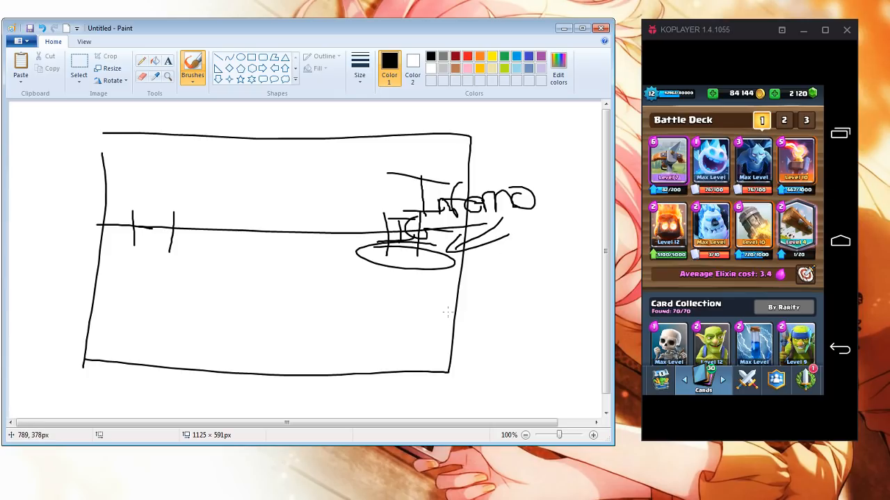
pyautogui.press('ctrl+z')
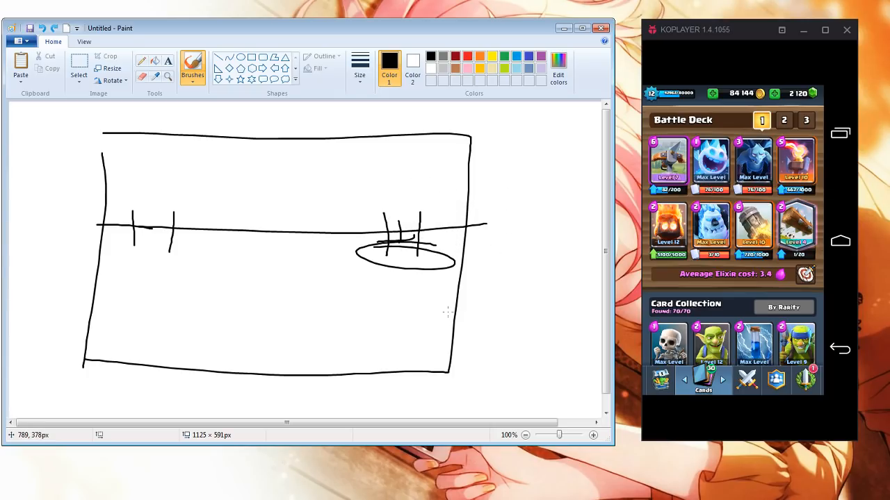
pyautogui.press('ctrl+z')
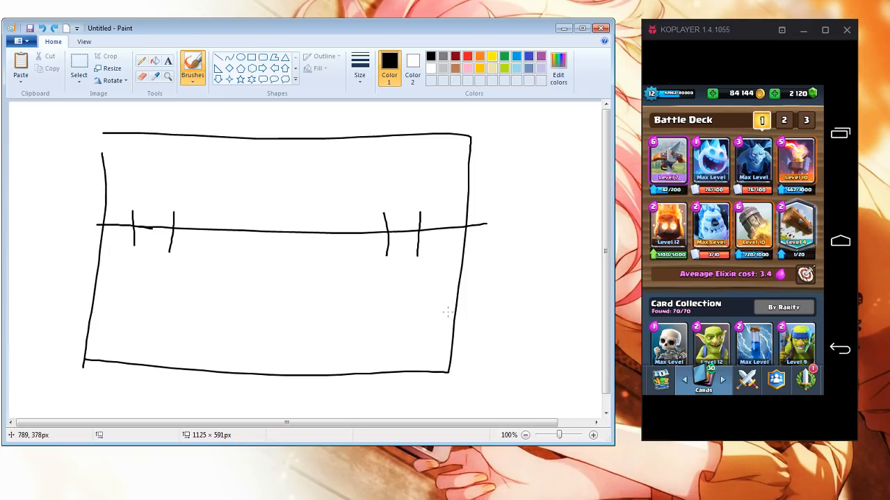
pyautogui.moveTo(396, 253)
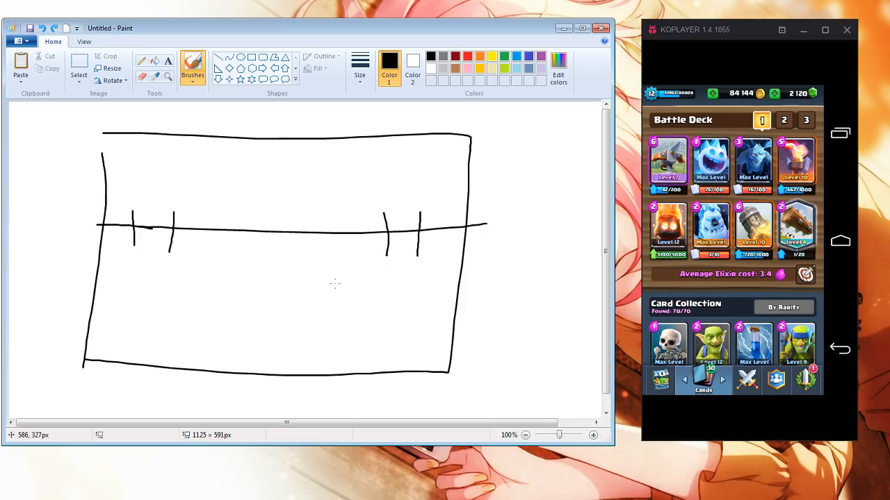
pyautogui.moveTo(184, 231)
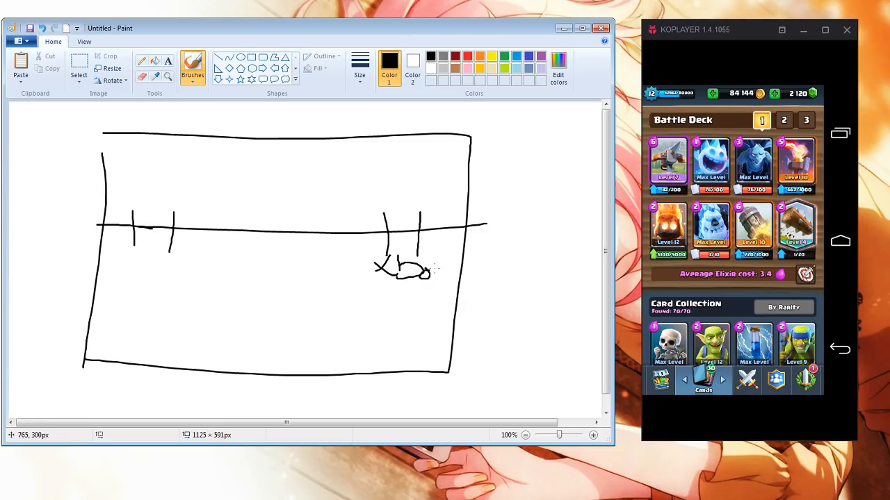
# Write Xbow below the right bridge with an X-Bow stroke, then erase the old labels nearby
pyautogui.moveTo(429, 264); pyautogui.dragTo(447, 275)
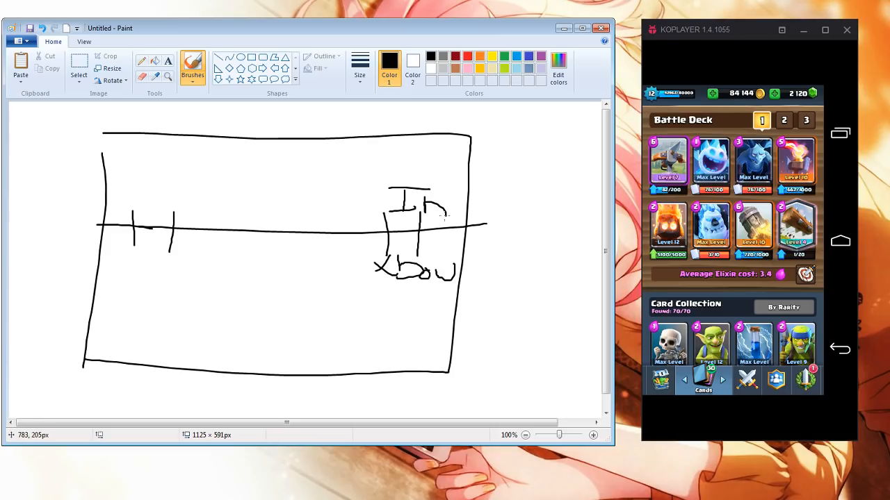
pyautogui.moveTo(409, 239)
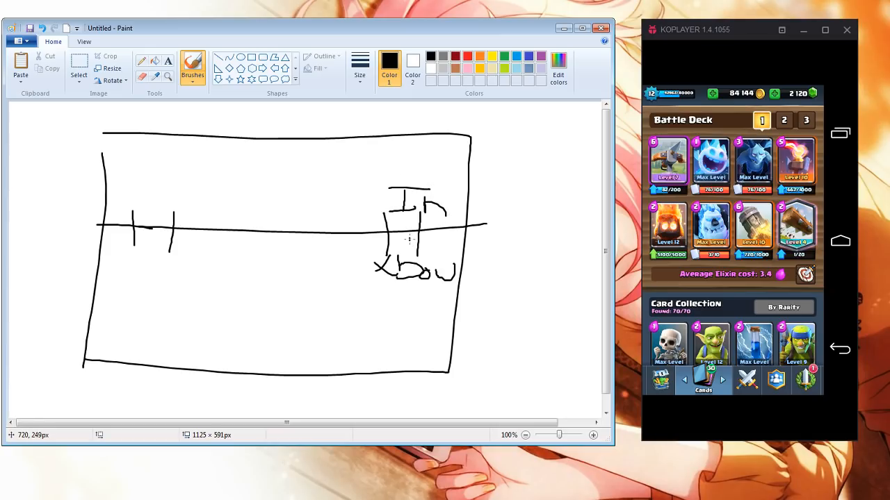
pyautogui.moveTo(401, 250); pyautogui.dragTo(451, 250)
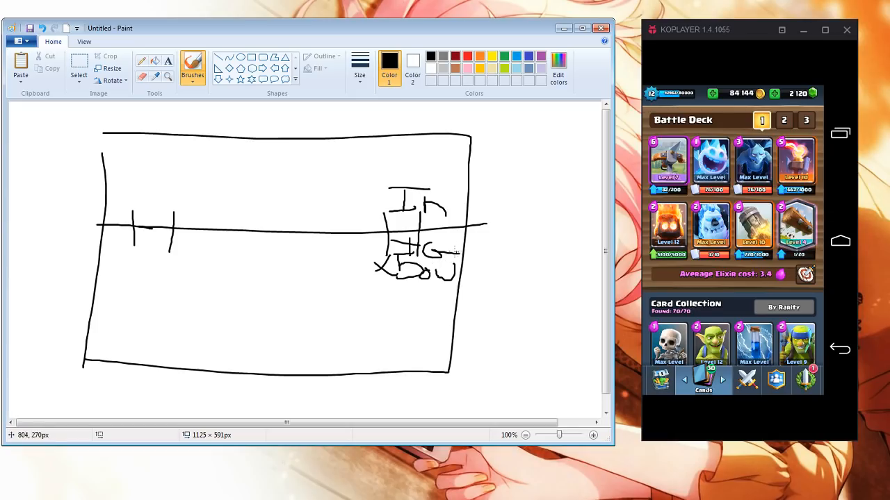
pyautogui.moveTo(484, 264); pyautogui.dragTo(501, 250)
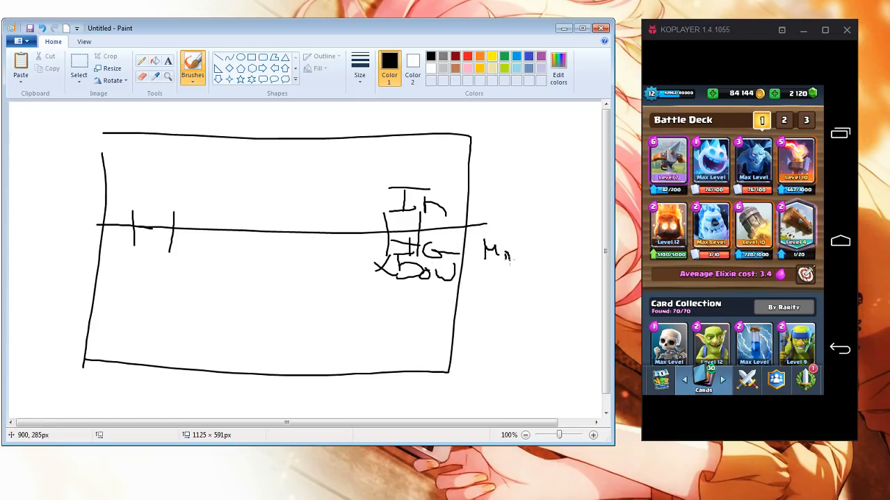
pyautogui.moveTo(500, 250); pyautogui.dragTo(553, 261)
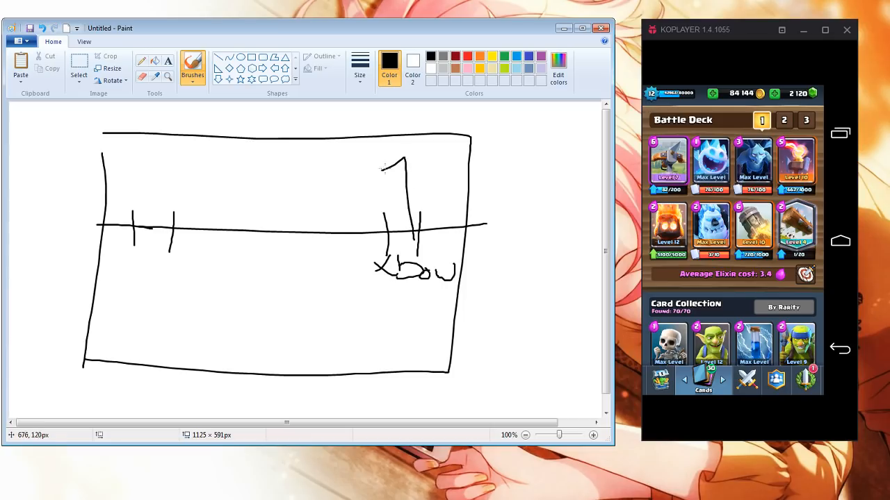
# Clear the stray stroke above the X-Bow and handwrite Musketeer in the upper right corner
pyautogui.moveTo(400, 164); pyautogui.dragTo(456, 191)
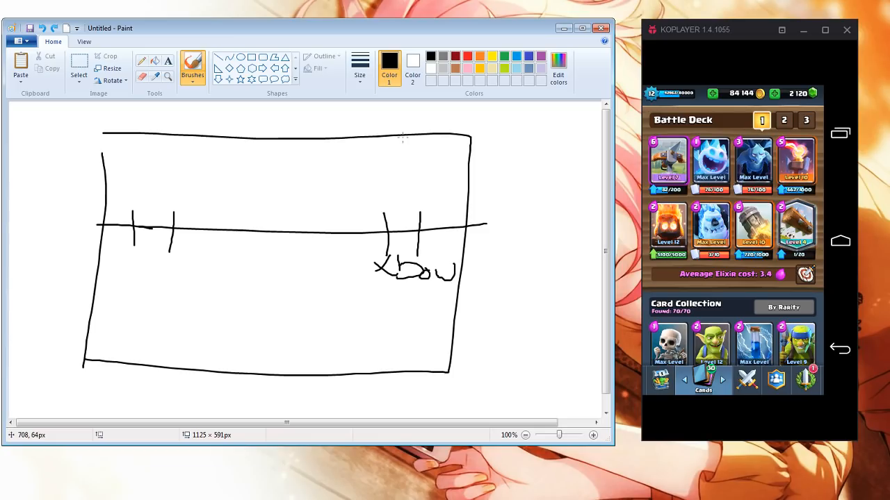
pyautogui.moveTo(414, 195)
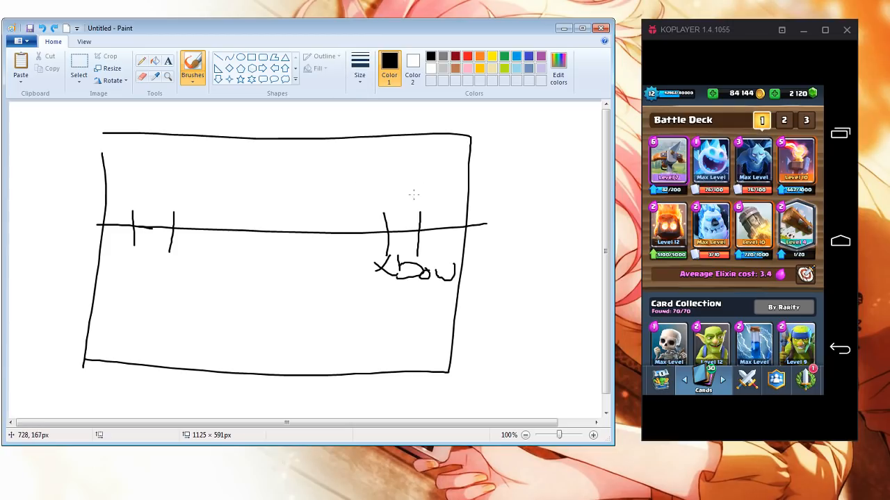
pyautogui.moveTo(406, 195)
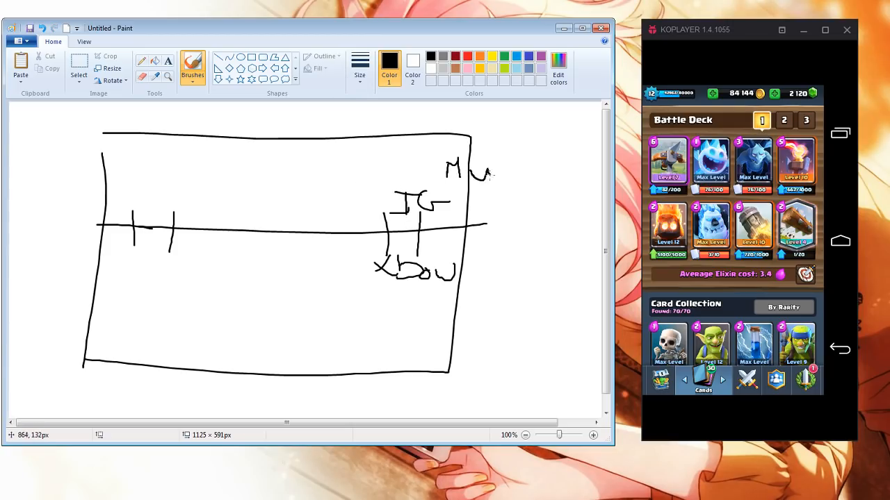
pyautogui.moveTo(475, 169); pyautogui.dragTo(539, 174)
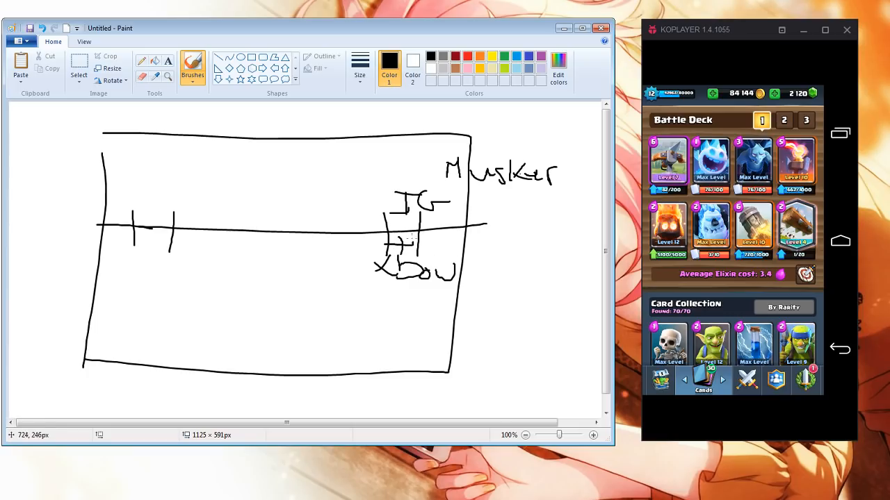
pyautogui.moveTo(410, 239); pyautogui.dragTo(470, 247)
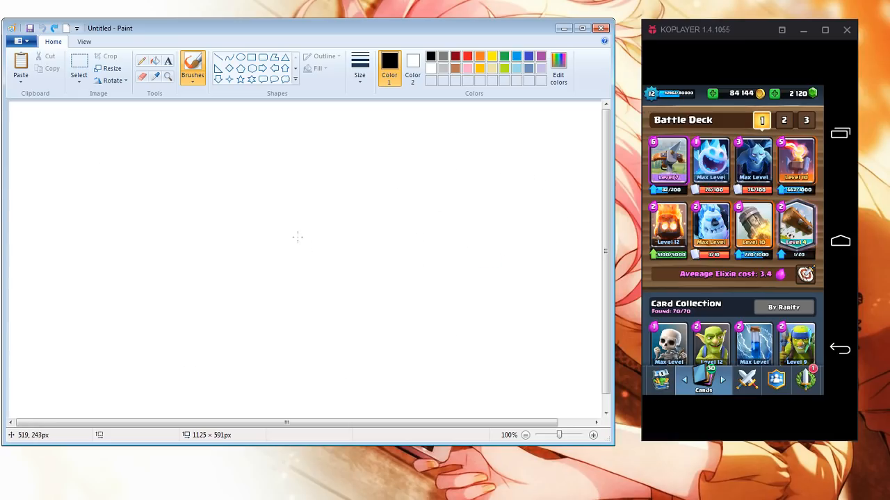
pyautogui.moveTo(200, 173)
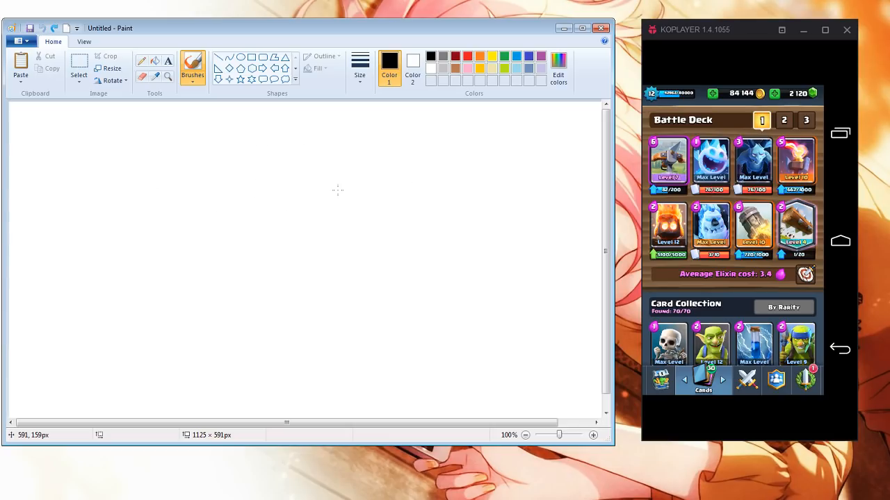
pyautogui.moveTo(120, 159)
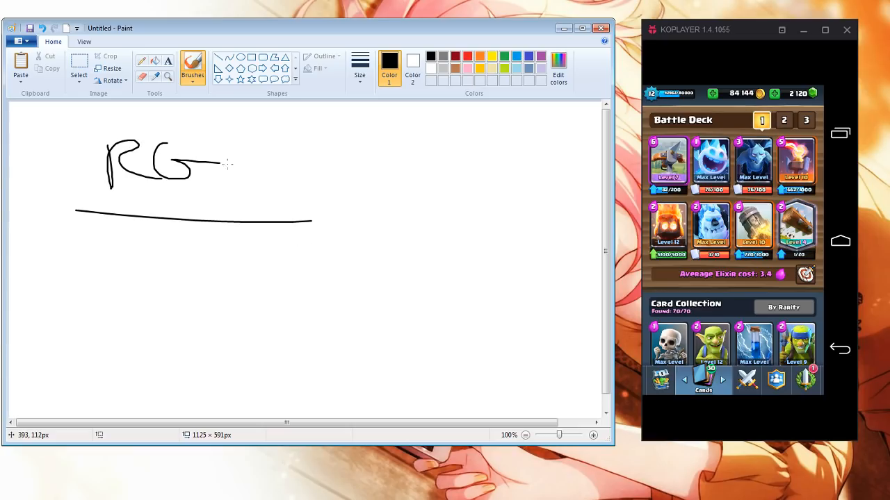
pyautogui.moveTo(234, 167)
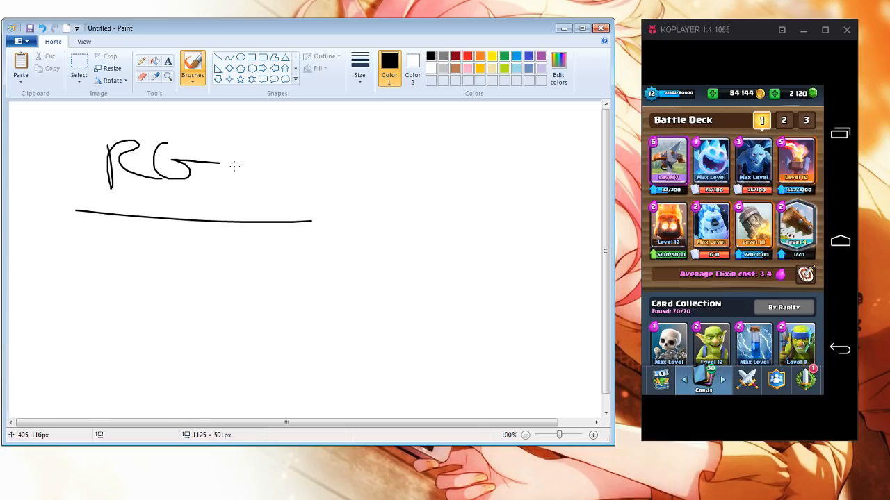
pyautogui.moveTo(114, 203)
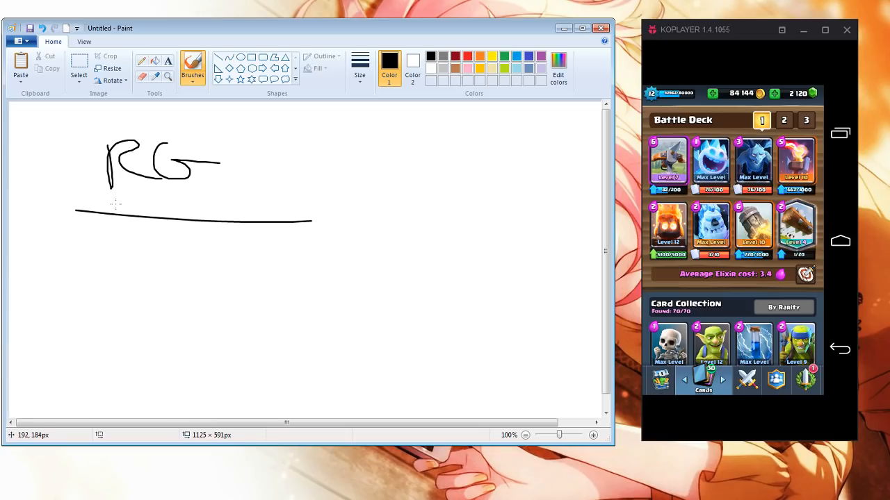
# Undo the RG sketch so the canvas is blank again
pyautogui.press('ctrl+z')
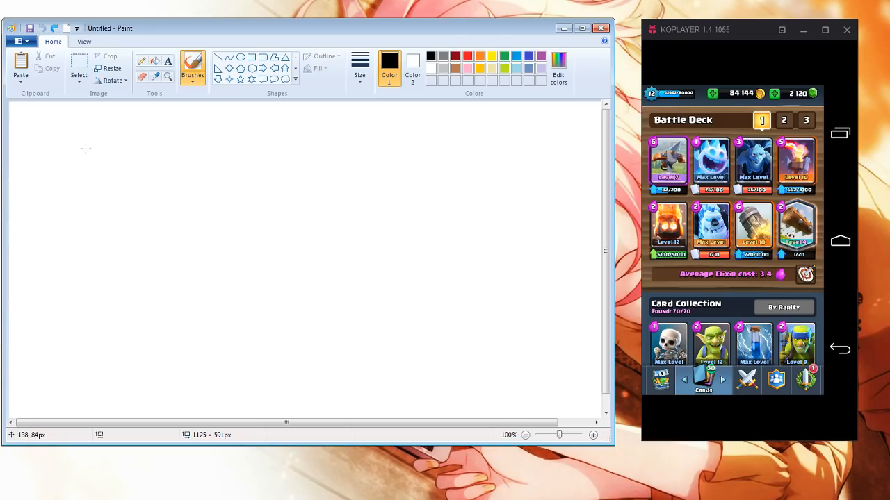
# Handwrite Giant with an underline near the top left and sketch a rough box to its right
pyautogui.moveTo(86, 146); pyautogui.dragTo(111, 151)
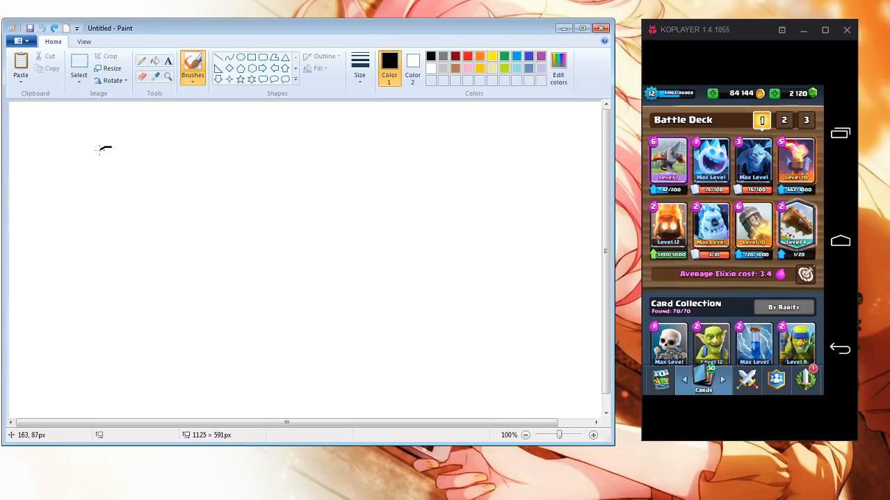
pyautogui.moveTo(95, 150); pyautogui.dragTo(253, 169)
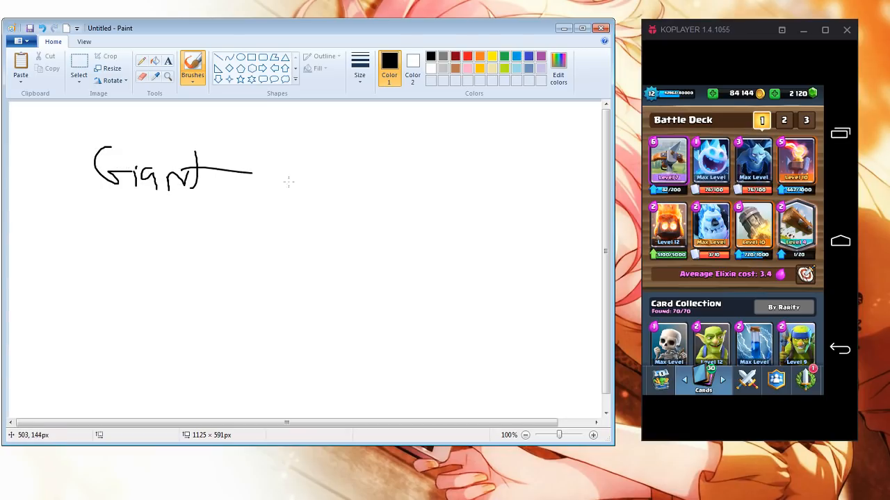
pyautogui.moveTo(224, 214)
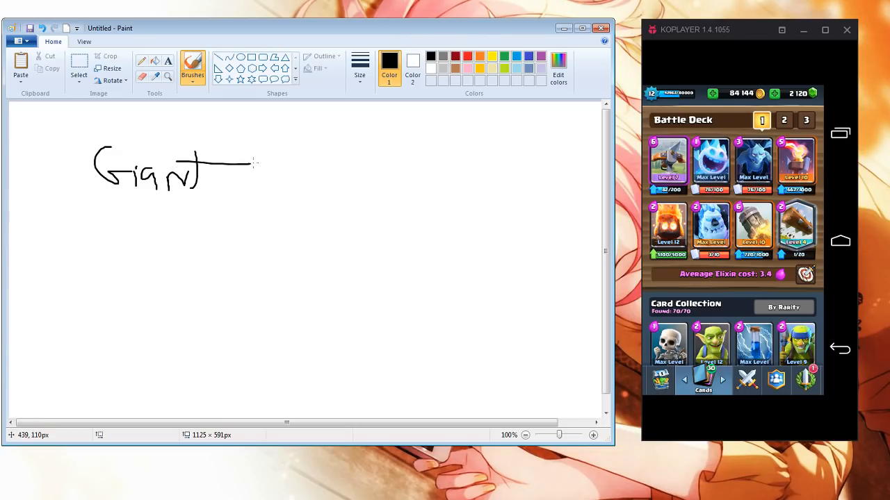
pyautogui.moveTo(334, 188)
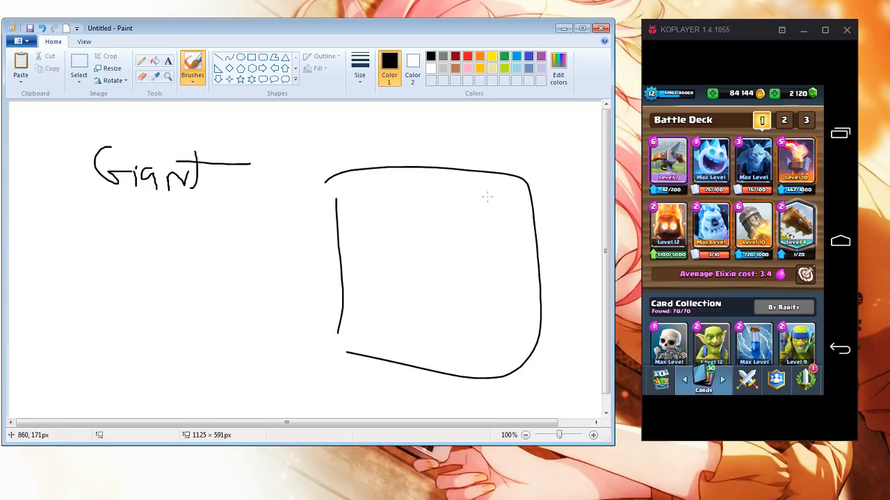
pyautogui.moveTo(354, 237); pyautogui.dragTo(534, 235)
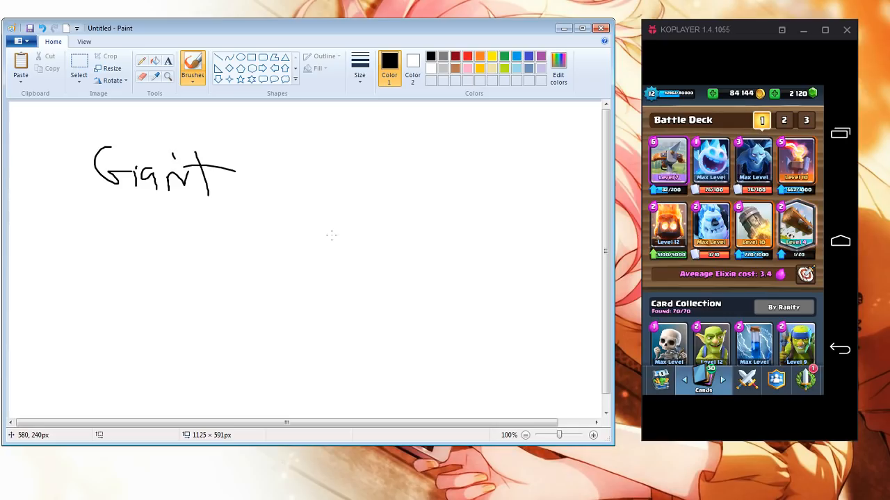
pyautogui.moveTo(309, 200)
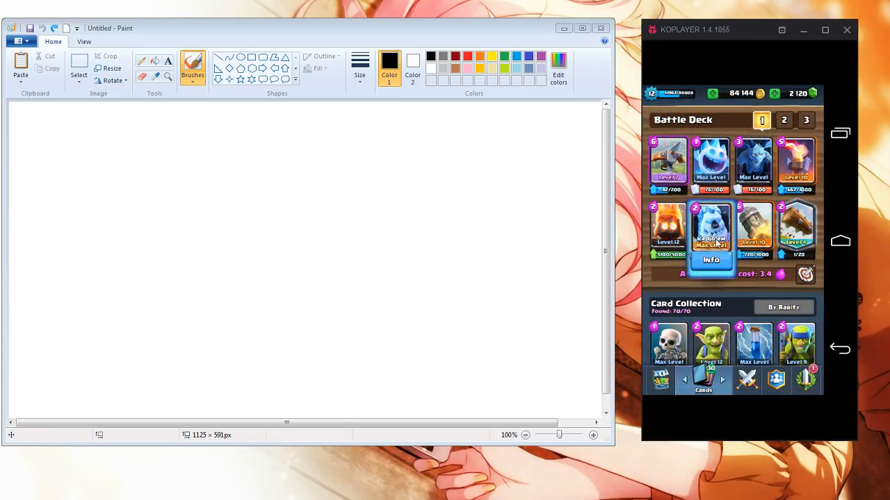
# Deselect the card in the battle deck so the plain deck view shows
pyautogui.click(710, 164)
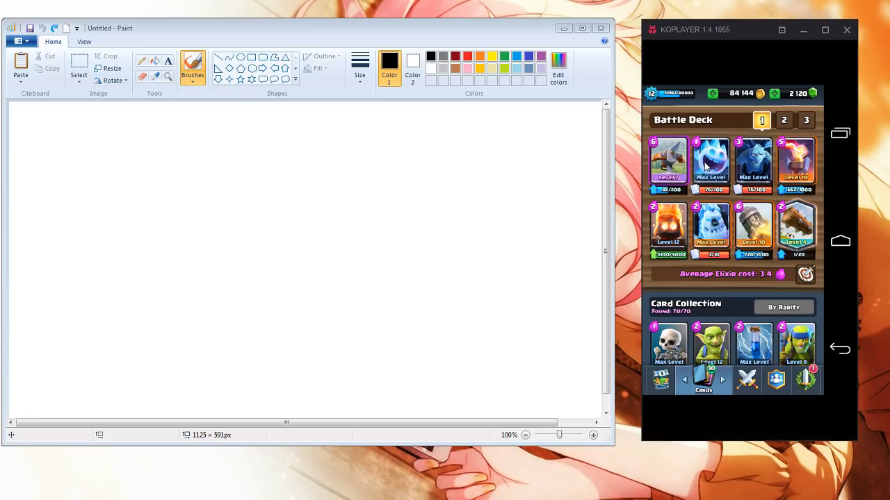
pyautogui.moveTo(707, 164)
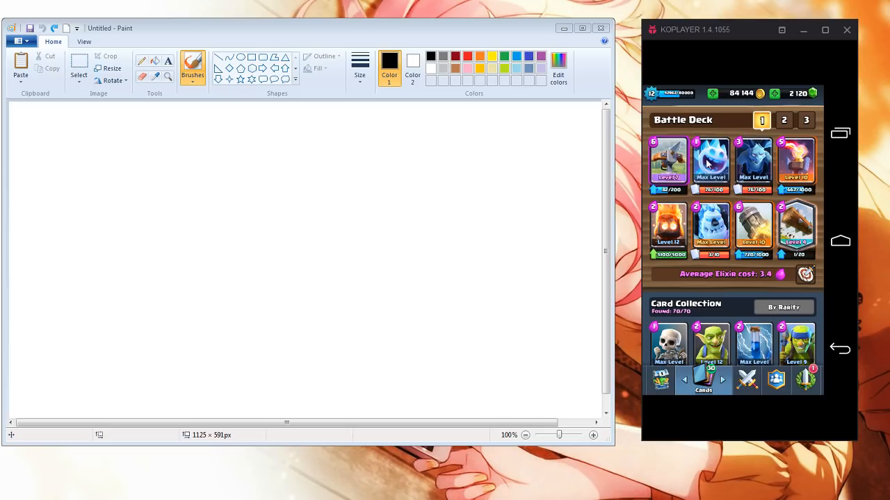
pyautogui.moveTo(735, 221)
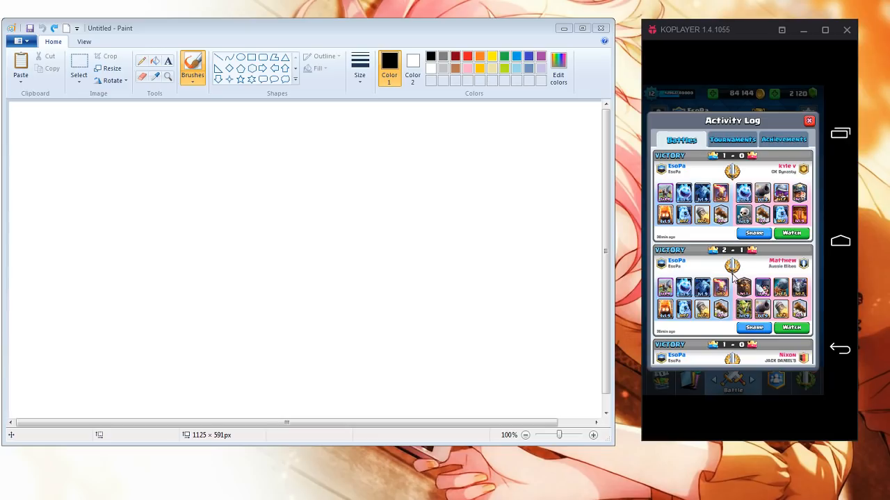
pyautogui.moveTo(723, 292)
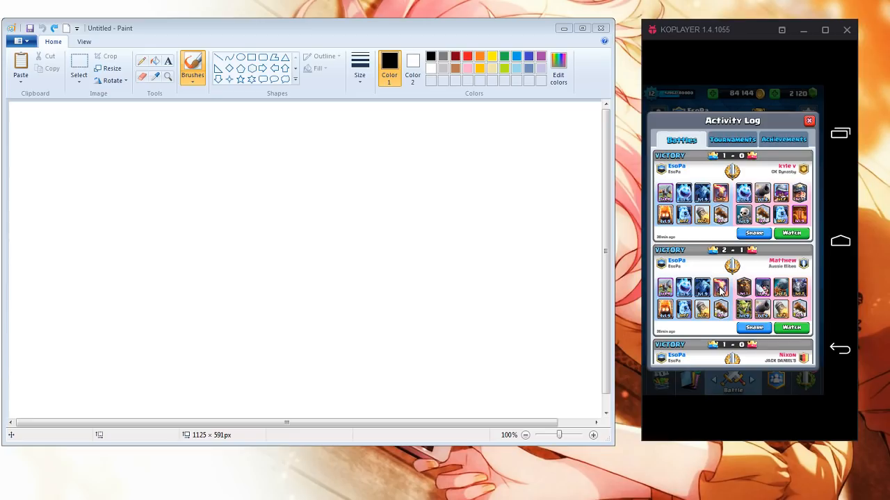
pyautogui.moveTo(744, 181)
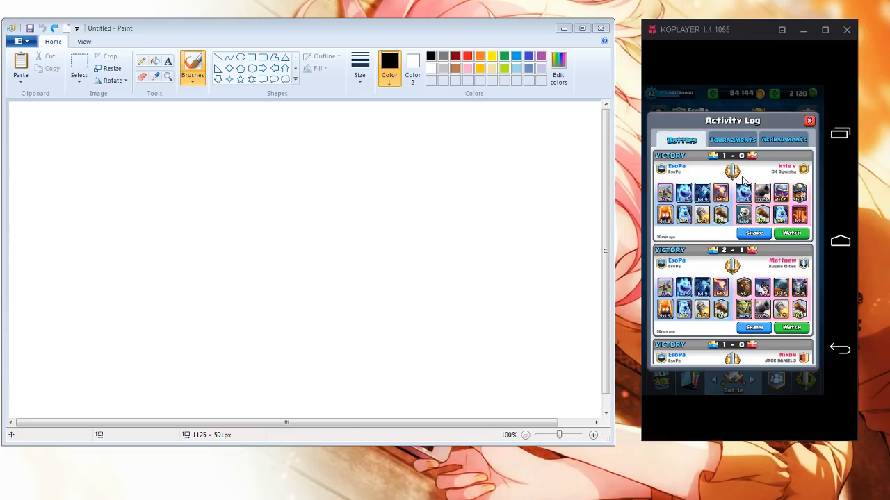
pyautogui.moveTo(692, 180)
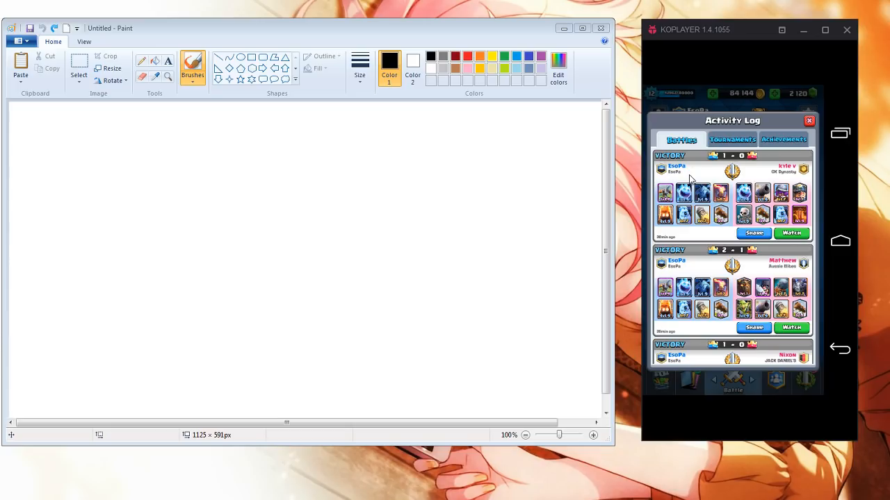
# Start the battle replay against kyle v in the KoPlayer emulator
pyautogui.click(808, 120)
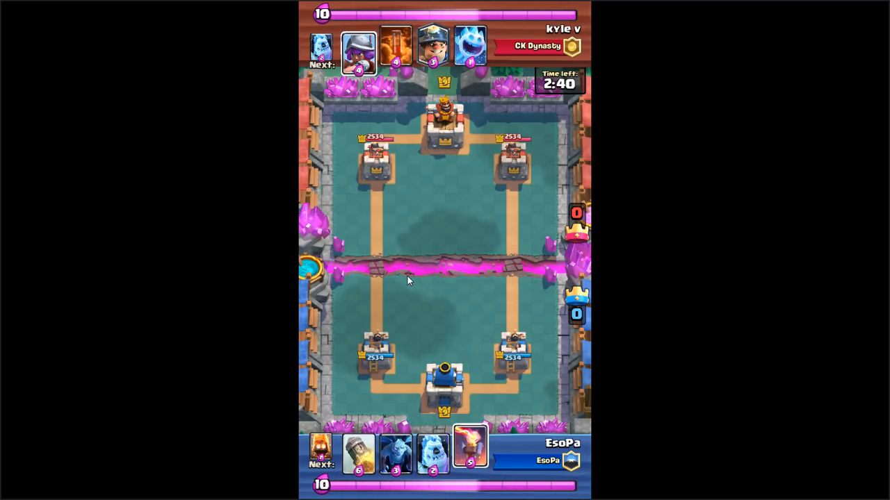
# Pause the replay at 2:25 left to explain the opening plays
pyautogui.click(447, 410)
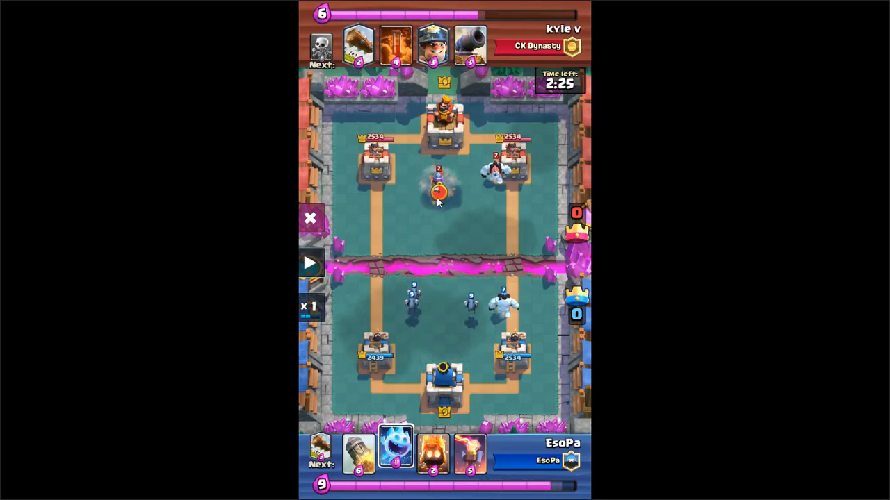
pyautogui.moveTo(386, 145)
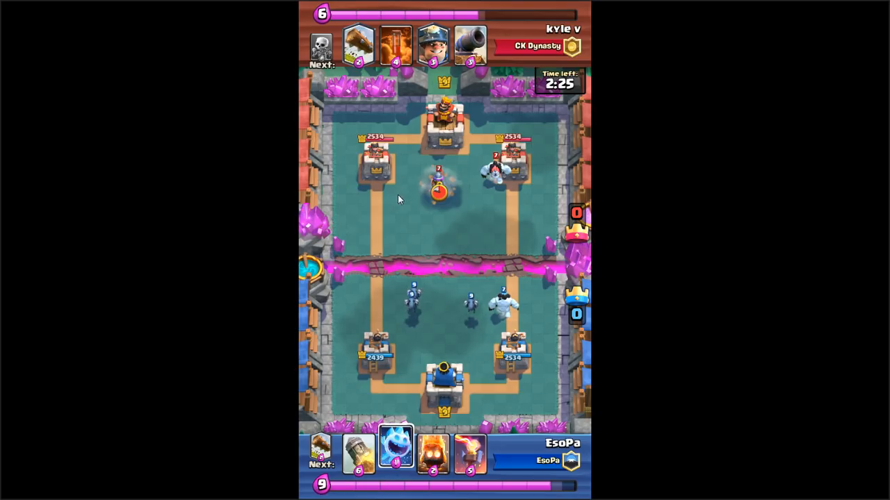
pyautogui.moveTo(401, 230)
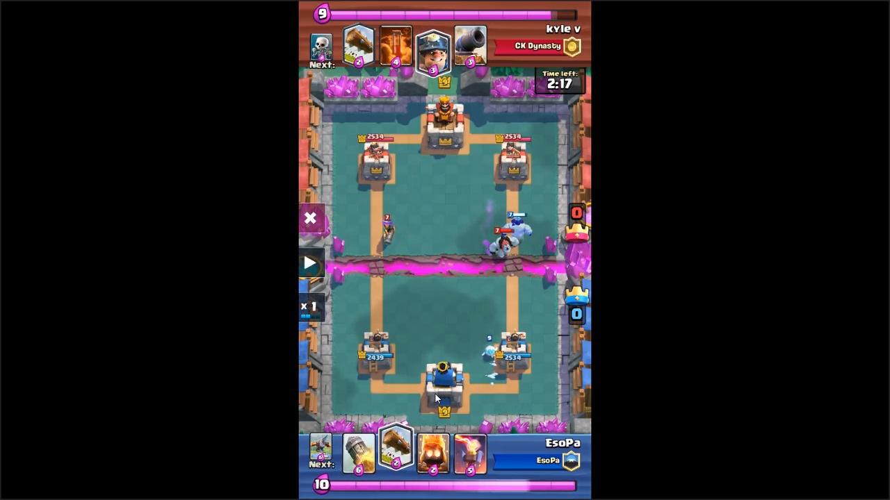
# Resume the replay and pause it again during the left-lane push
pyautogui.click(310, 263)
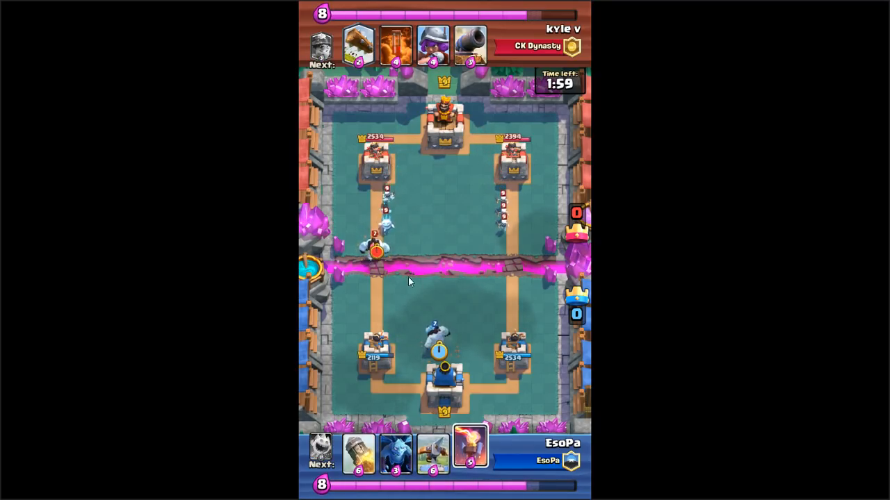
pyautogui.click(417, 320)
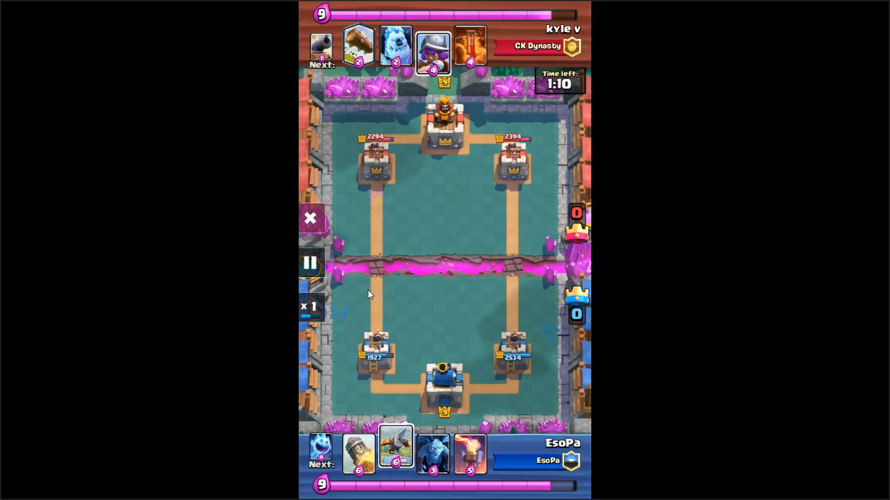
# Pause briefly around 1:05, then resume the replay toward 0:32 left
pyautogui.click(310, 263)
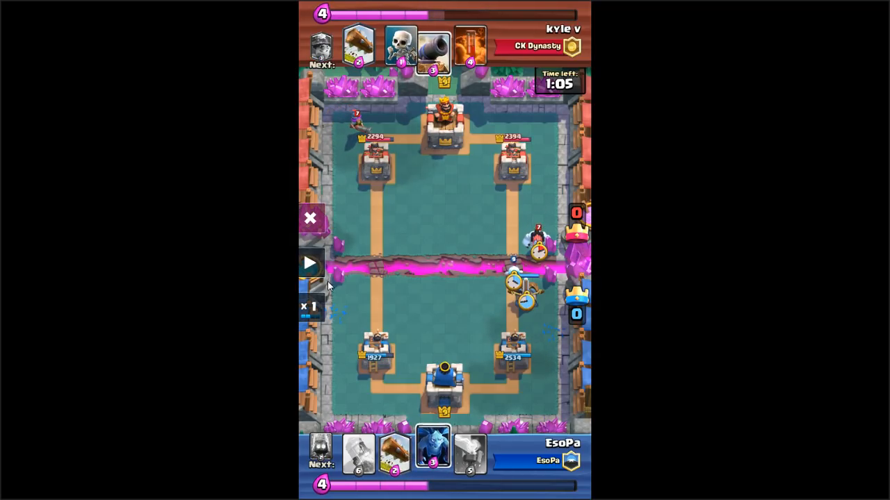
pyautogui.click(310, 262)
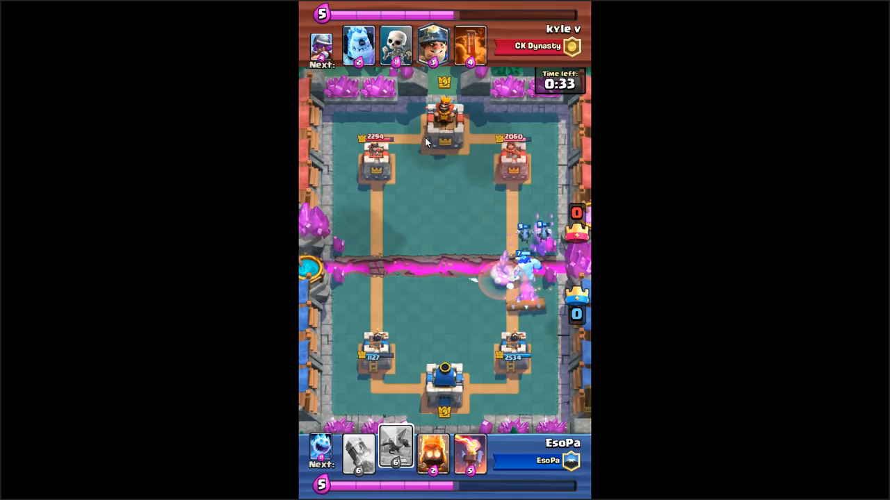
pyautogui.moveTo(400, 328)
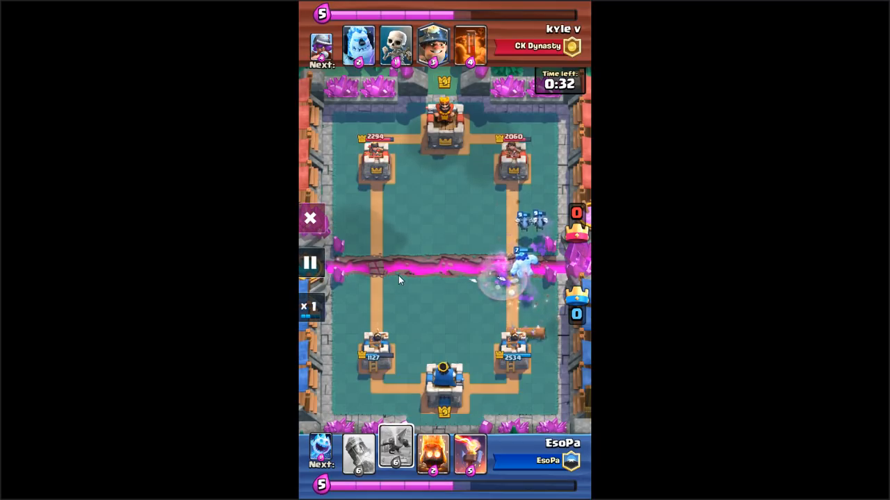
# Pause during the right-bridge fight, then resume into the final countdown
pyautogui.click(310, 263)
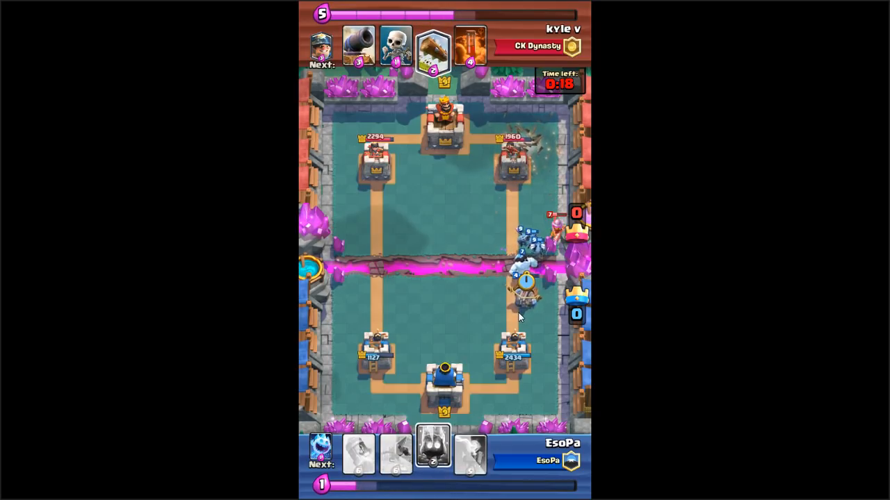
pyautogui.click(433, 452)
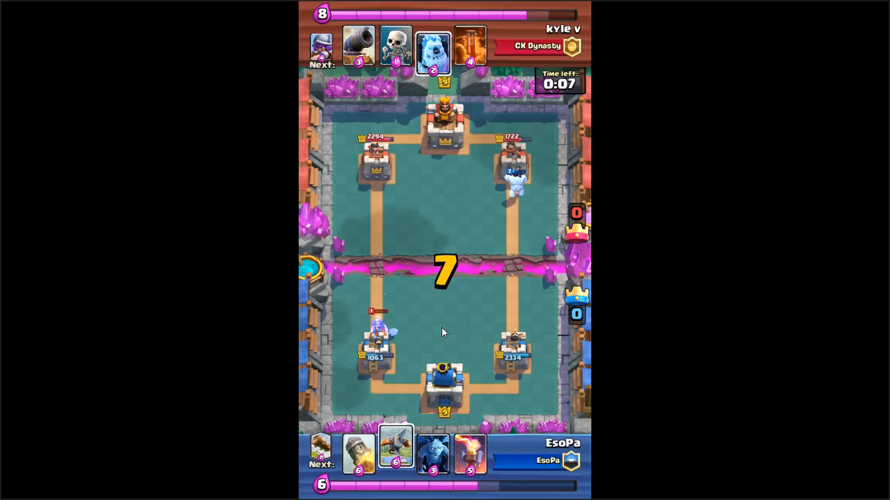
pyautogui.moveTo(343, 330)
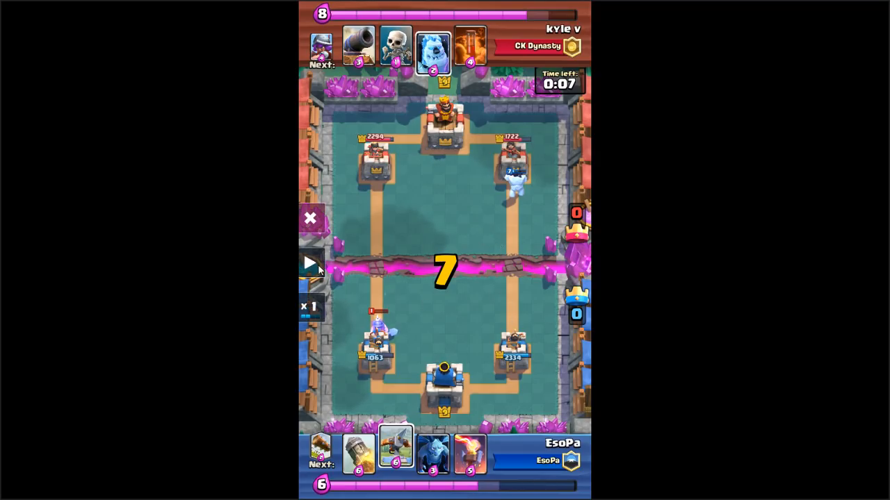
# Resume for the final seconds and pause again with five seconds left
pyautogui.click(311, 263)
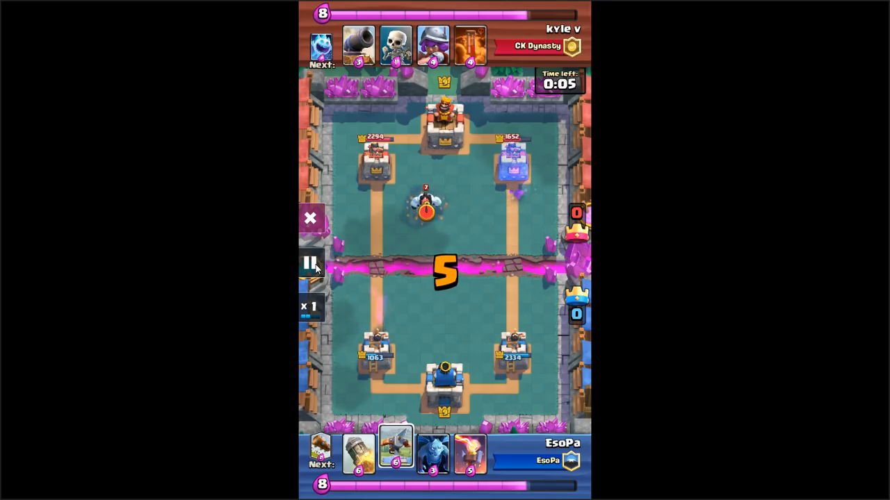
pyautogui.click(310, 262)
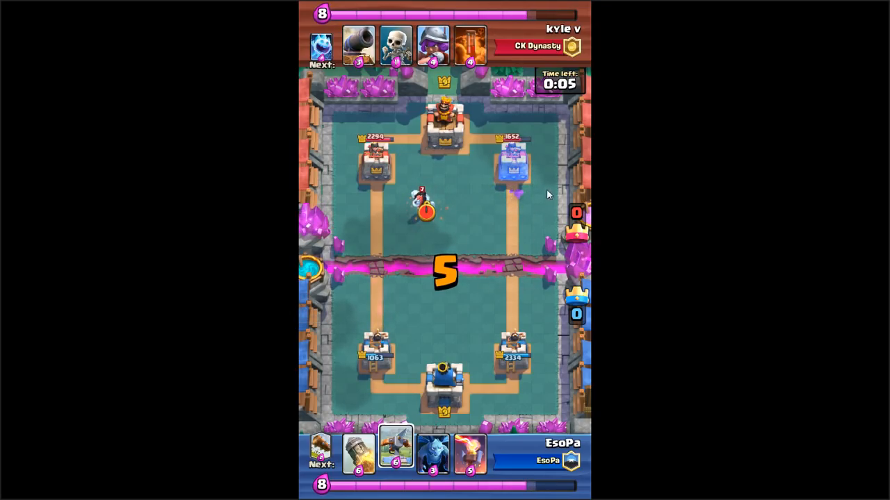
pyautogui.moveTo(400, 278)
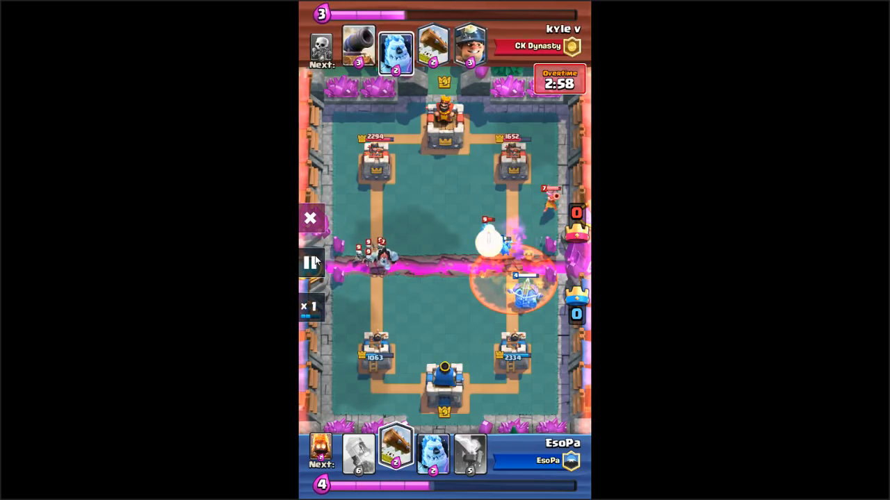
# Pause the replay in overtime before it runs to the result screen
pyautogui.click(311, 263)
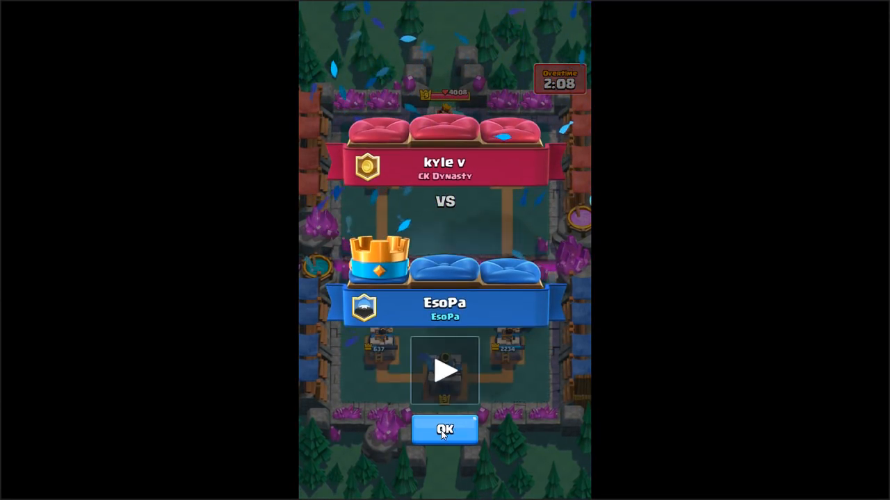
# Leave the replay result screen and close the battle history log
pyautogui.click(445, 430)
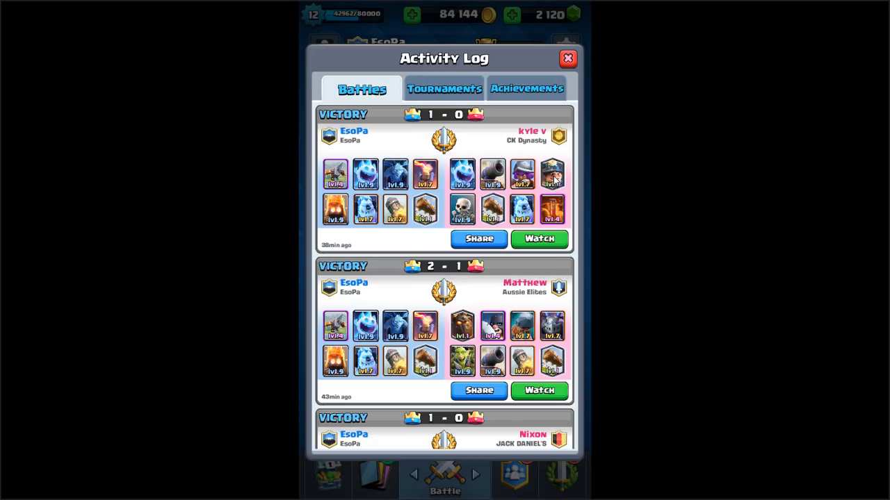
pyautogui.click(567, 59)
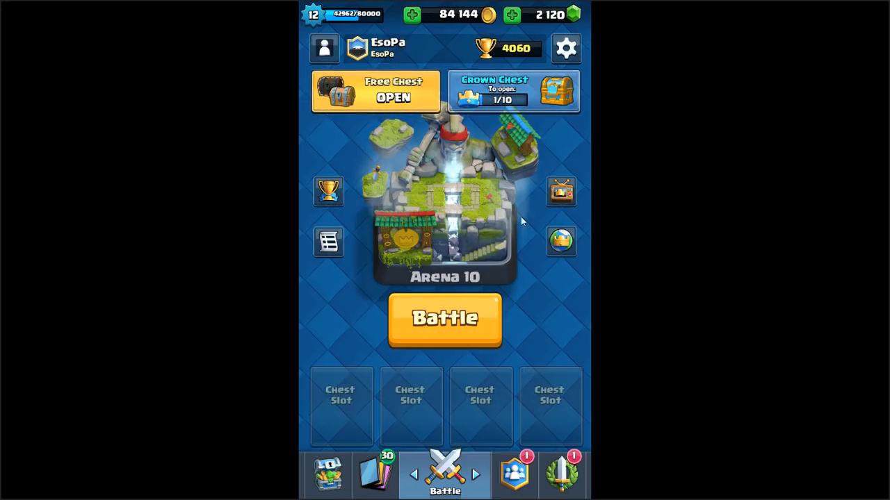
# Go to Tournaments via the Social tab and tap through the Grand Challenge chest's Elixir Collector reward
pyautogui.click(375, 92)
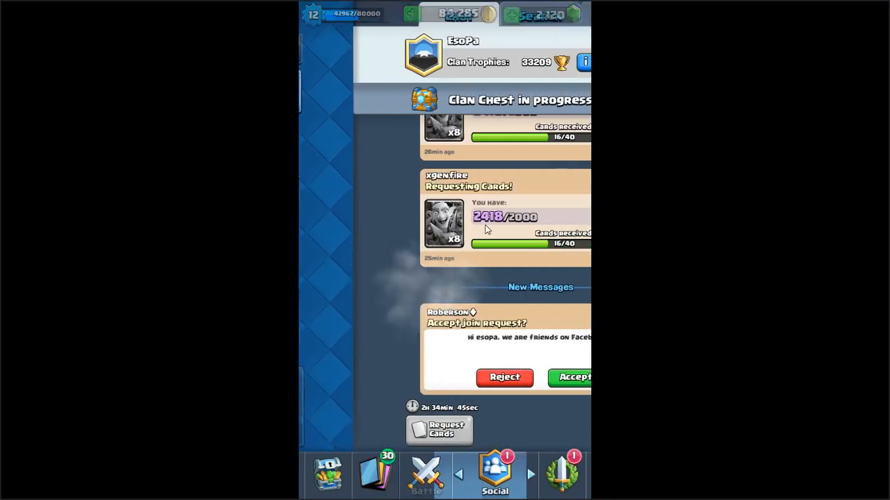
pyautogui.click(563, 475)
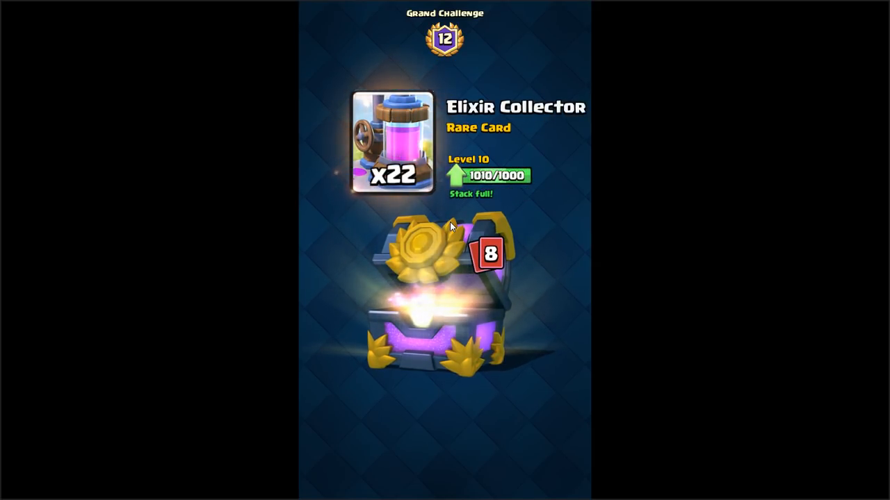
pyautogui.click(445, 298)
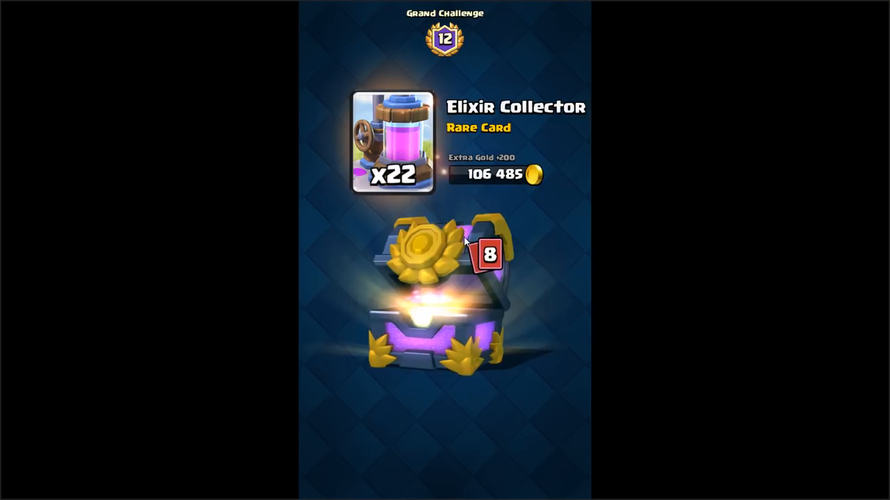
pyautogui.click(444, 292)
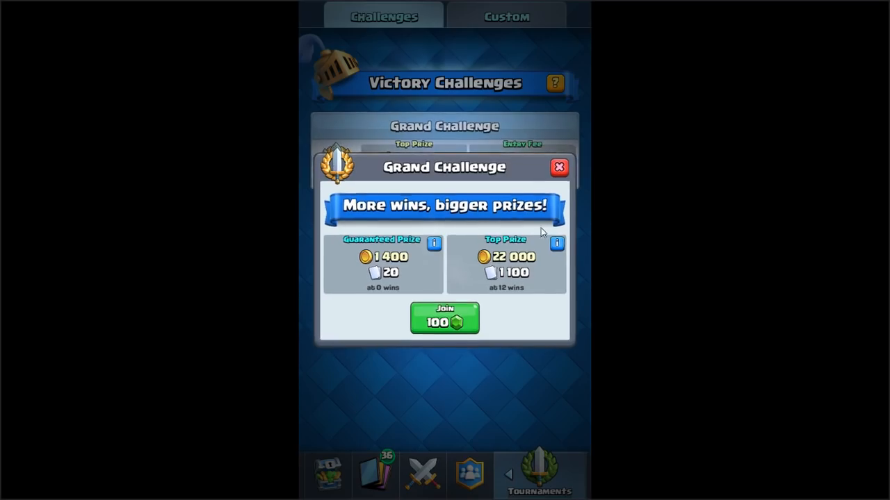
# Dismiss the Grand Challenge join offer and show the current Battle Deck
pyautogui.click(559, 167)
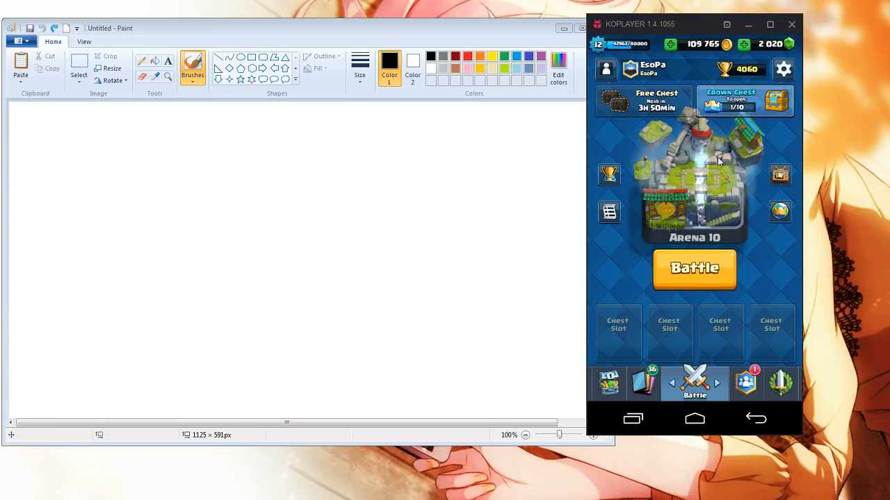
pyautogui.click(659, 383)
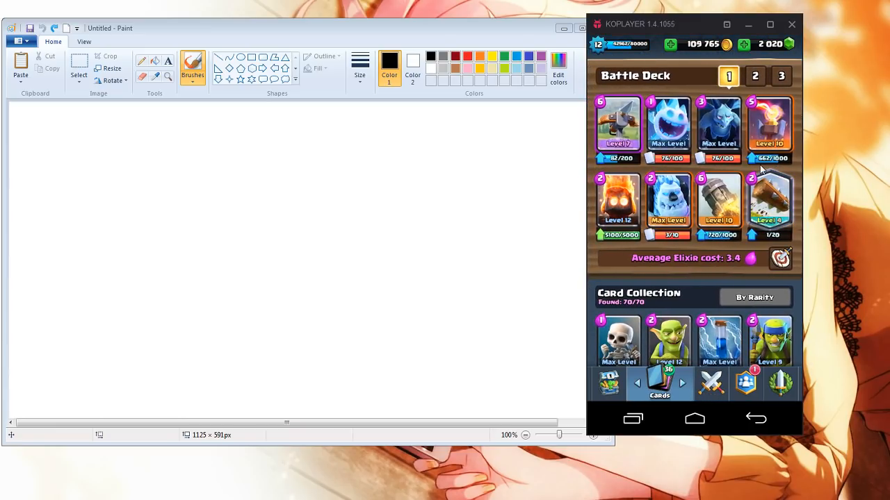